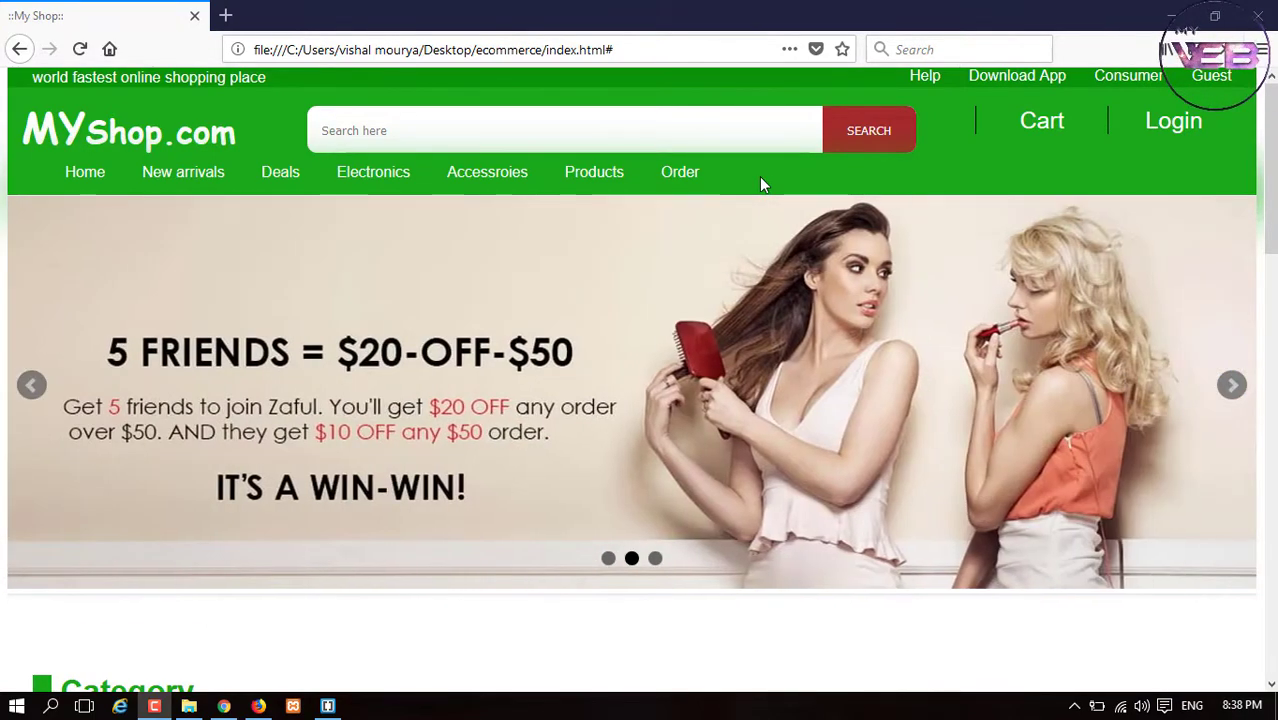
Turn on Firefox's Responsive Design Mode, emulate the Samsung Galaxy S7 and expand MyShop's navigation menu.
key(ctrl+shift+m)
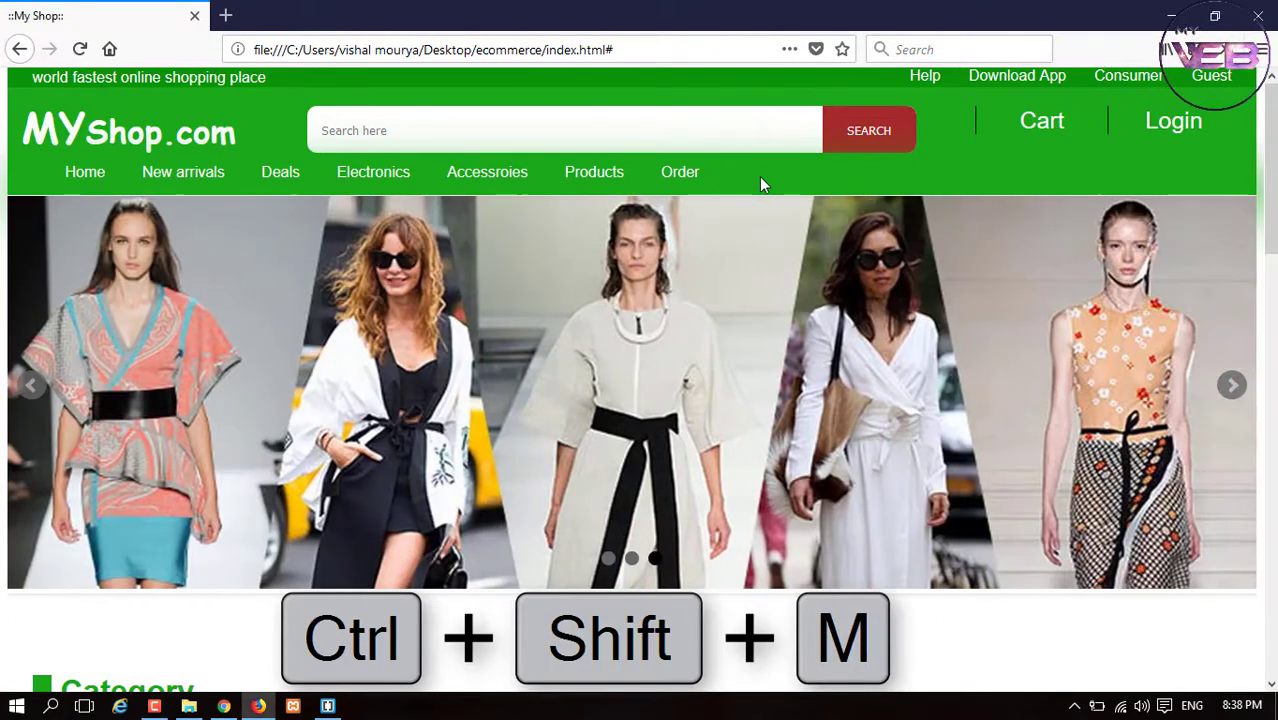
key(ctrl+shift+m)
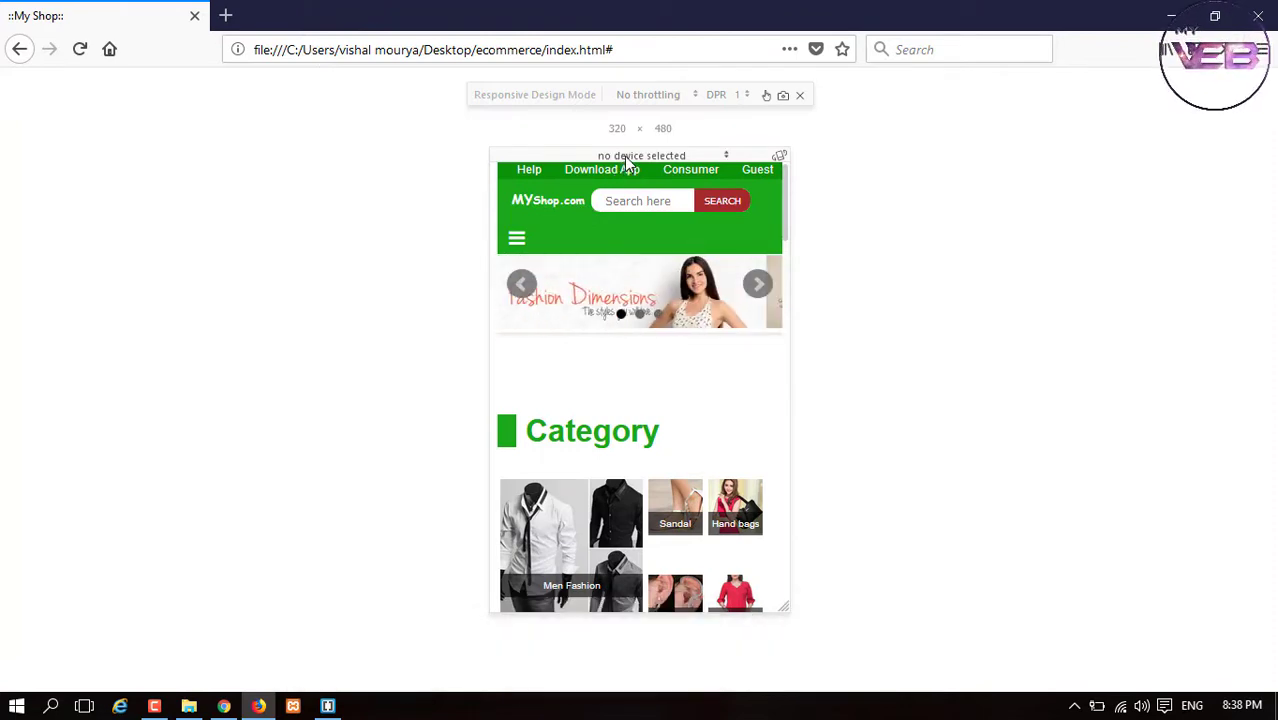
click(660, 156)
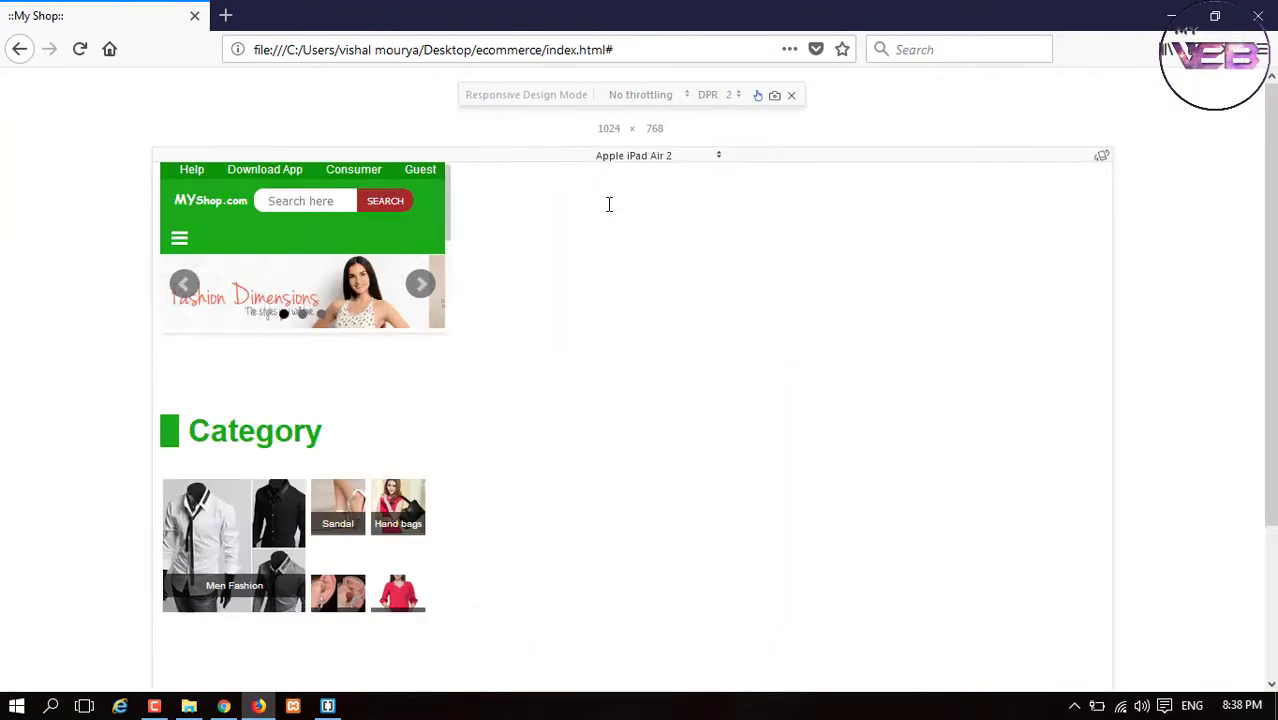
click(632, 156)
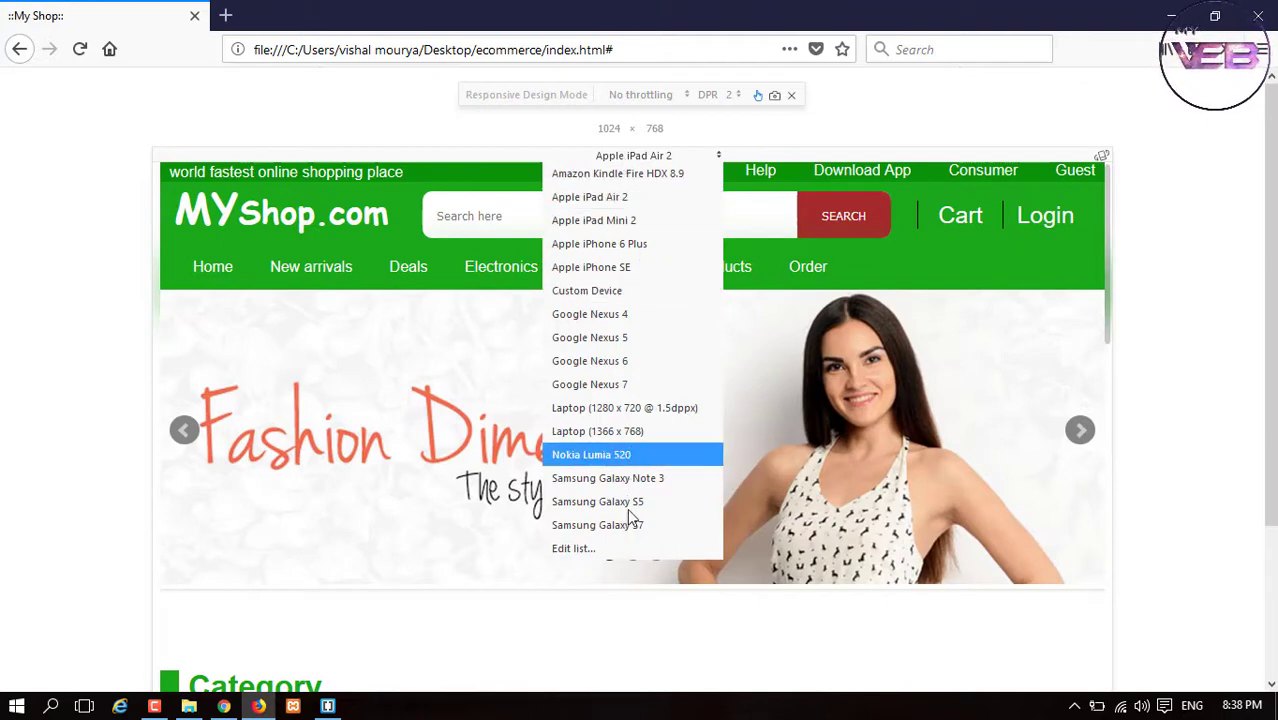
click(596, 524)
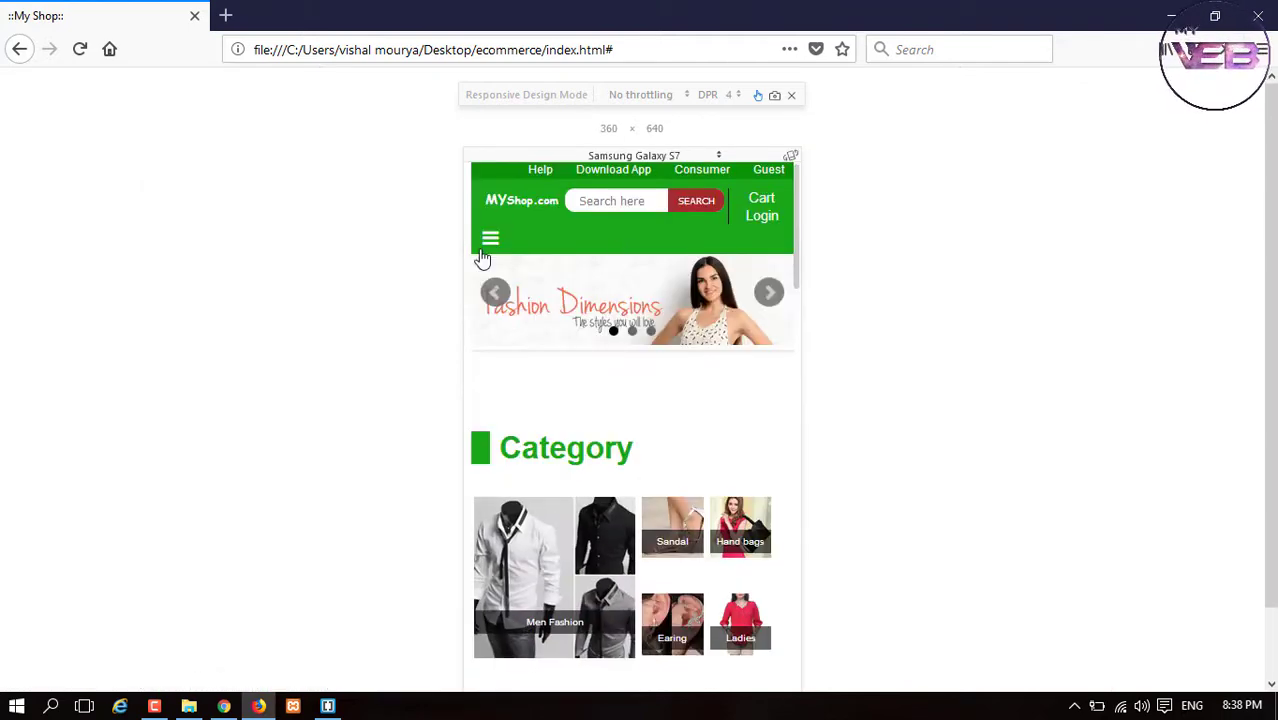
click(490, 238)
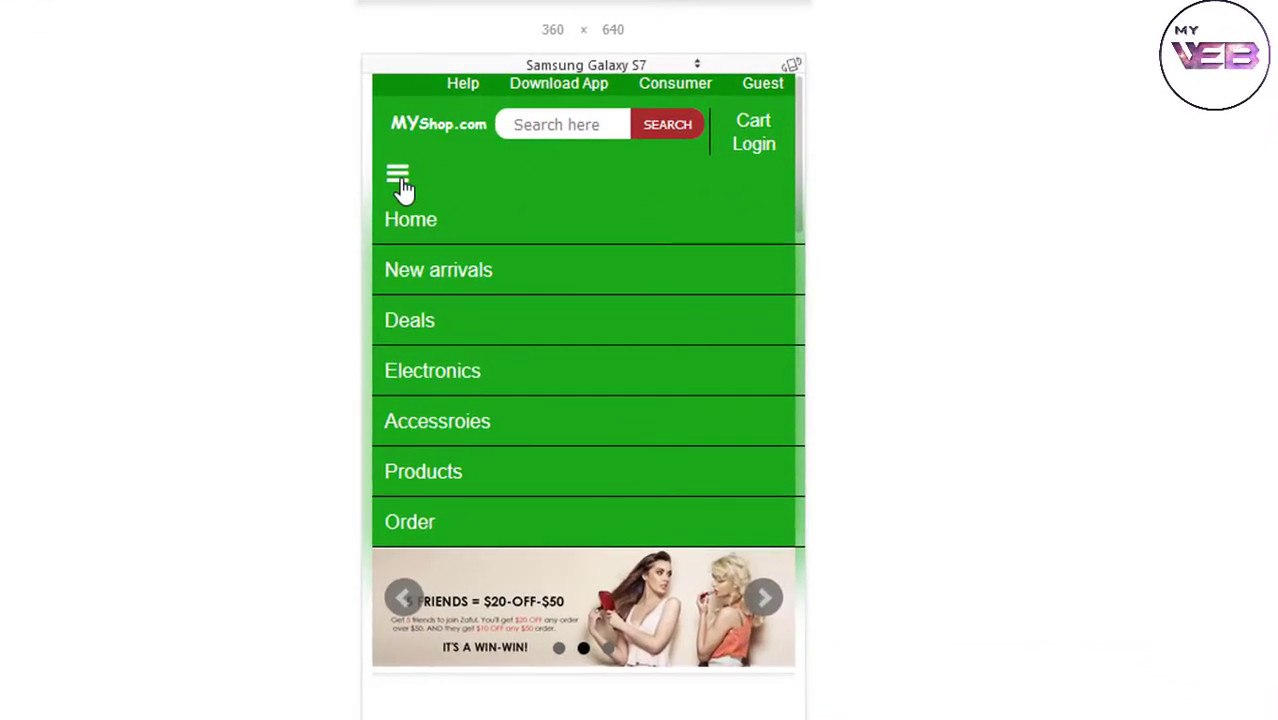
click(396, 174)
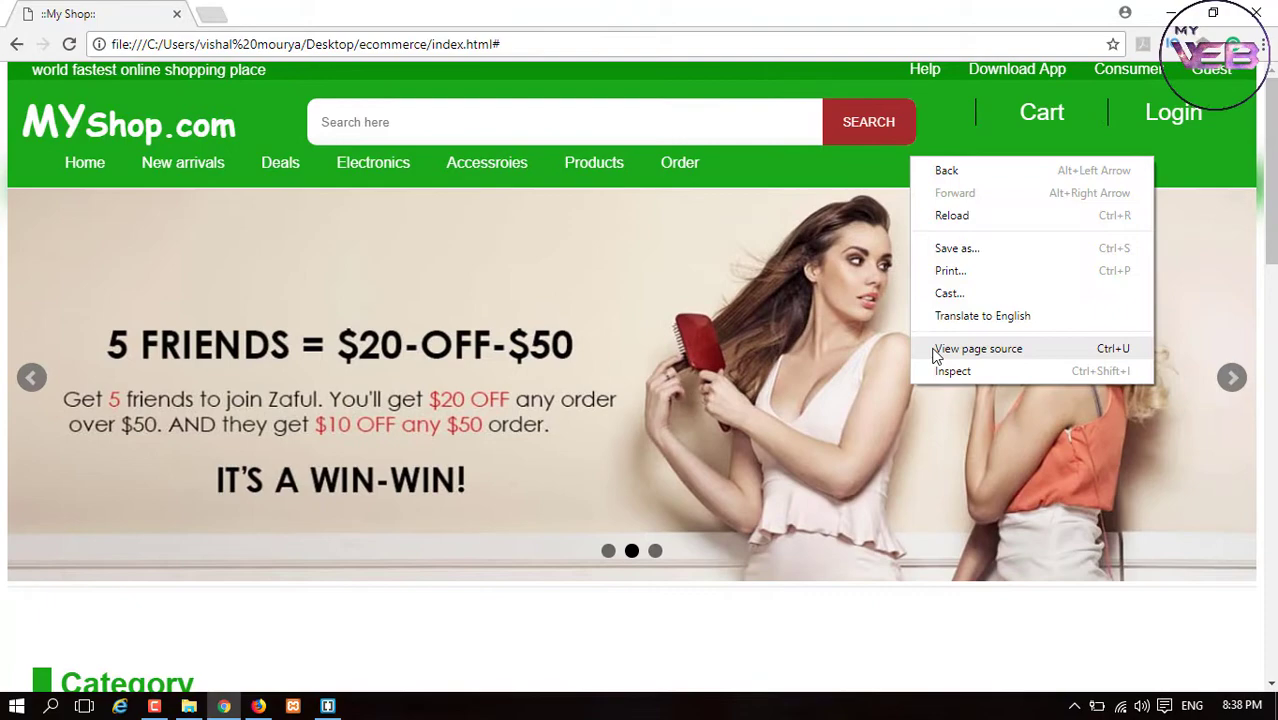
Inspect the MyShop page in Chrome DevTools and emulate it on a Galaxy S5.
click(868, 184)
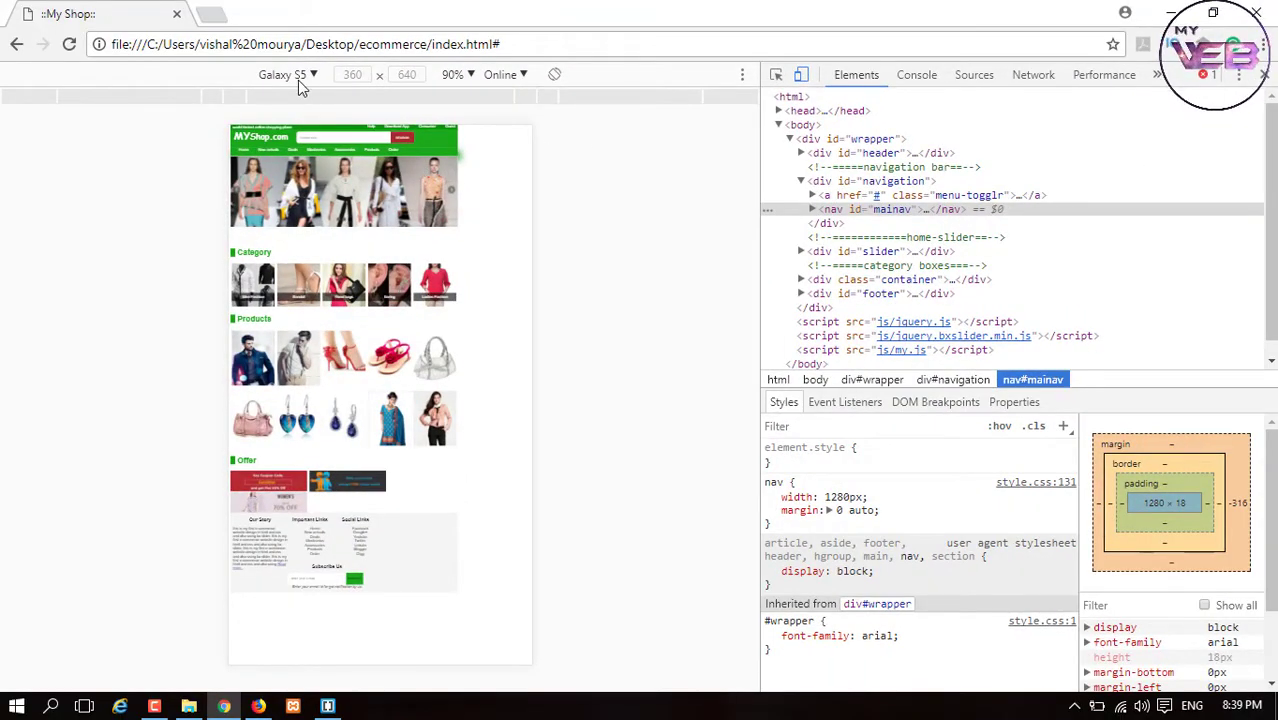
click(288, 74)
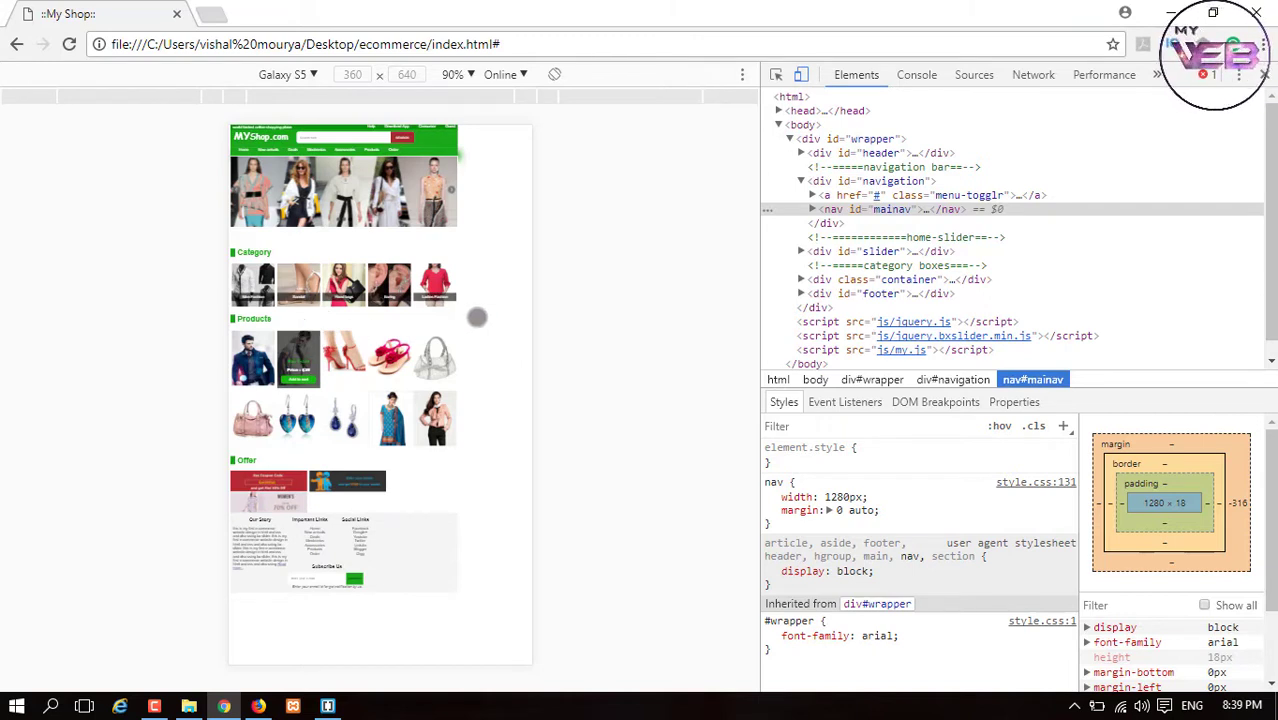
mouse_move(488, 284)
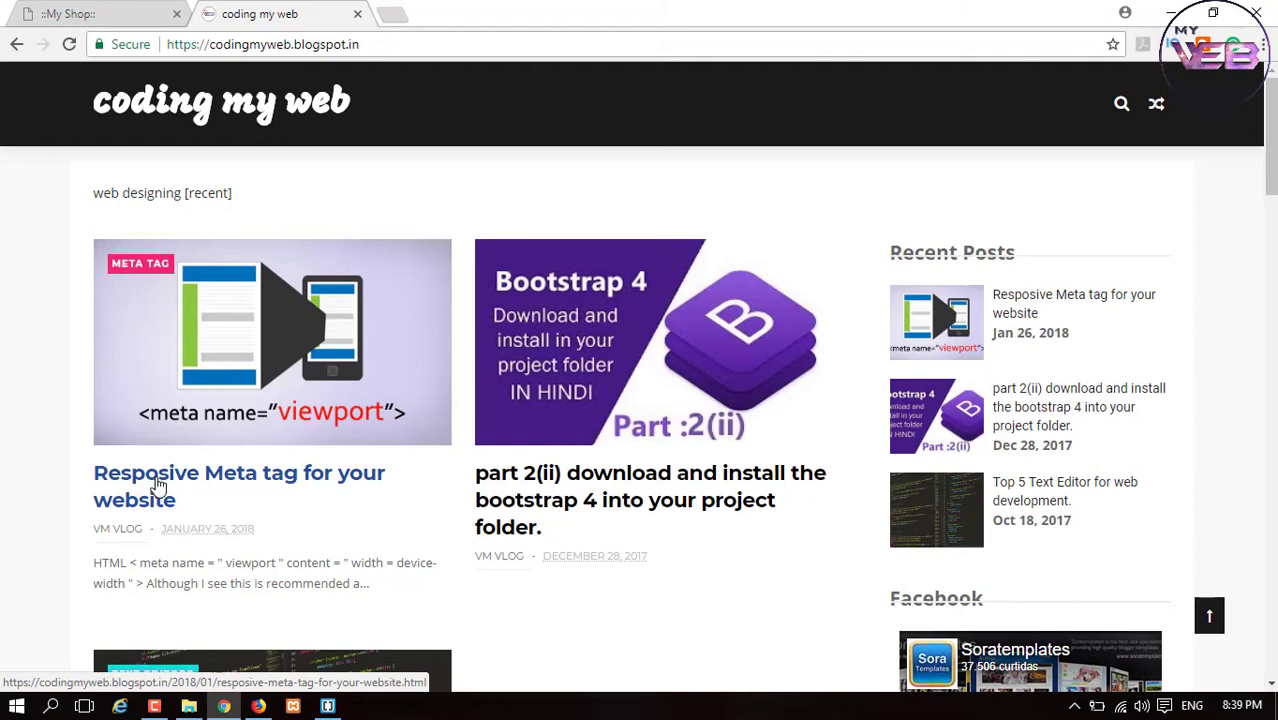
Open the 'Resposive Meta tag for your website' post and scroll to its viewport meta tag code.
click(238, 486)
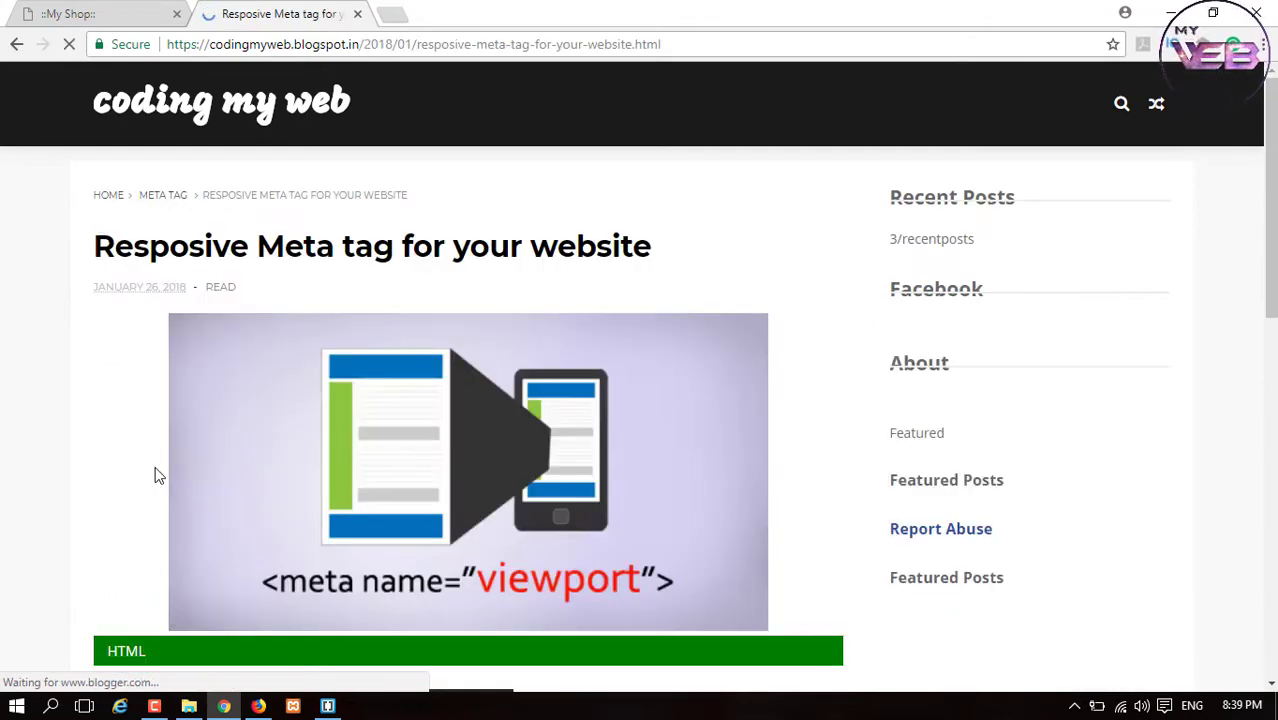
scroll(down, 3)
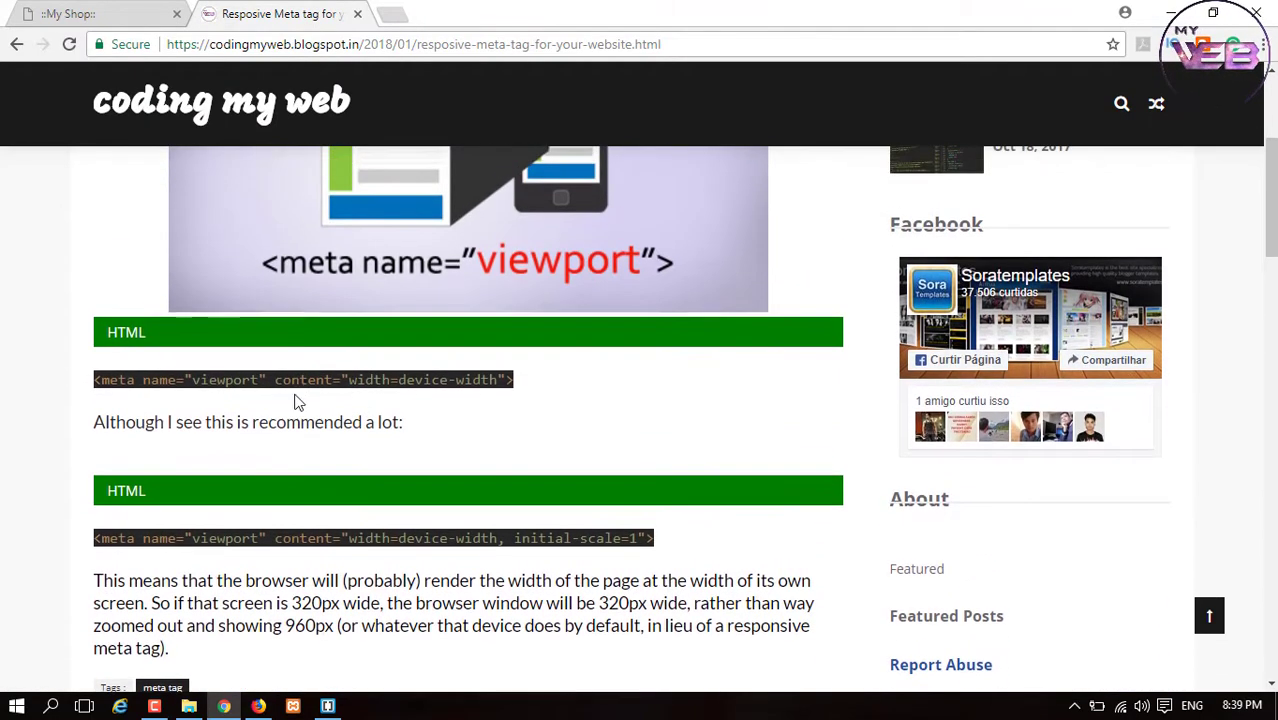
mouse_move(280, 312)
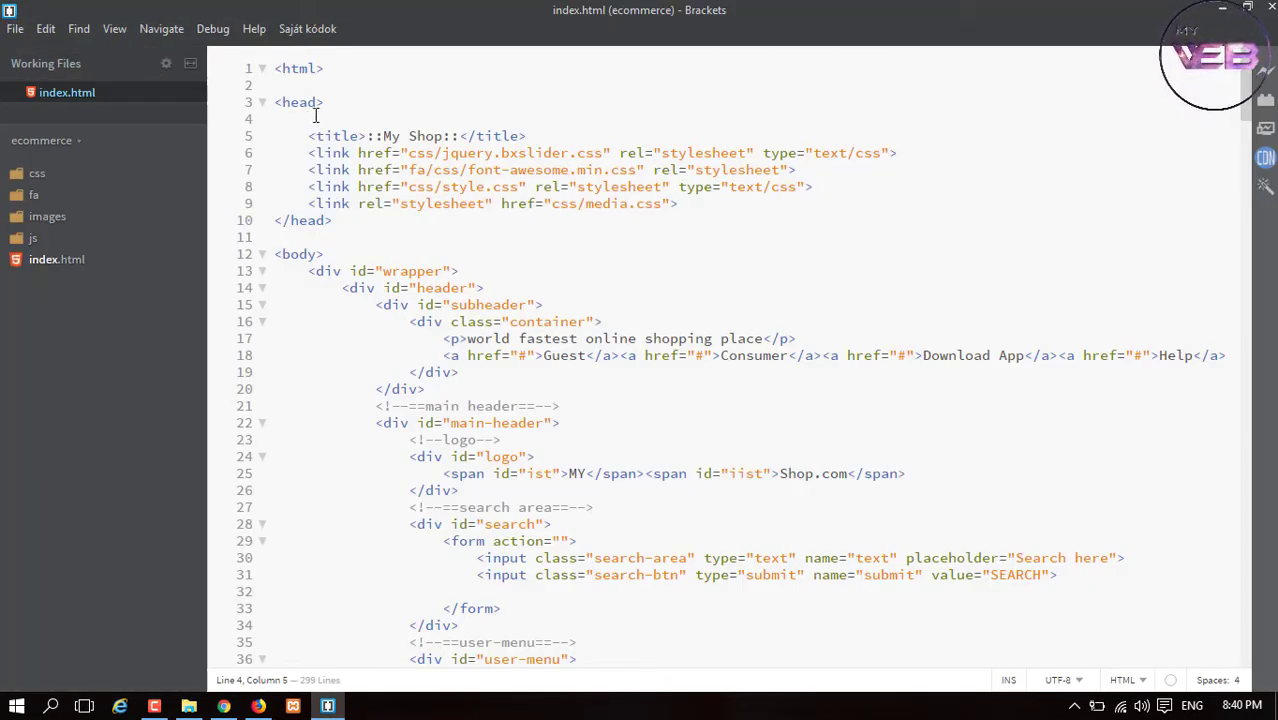
Add <meta name="viewport" content="width=device-width" inside the head of index.html.
text(<meta)
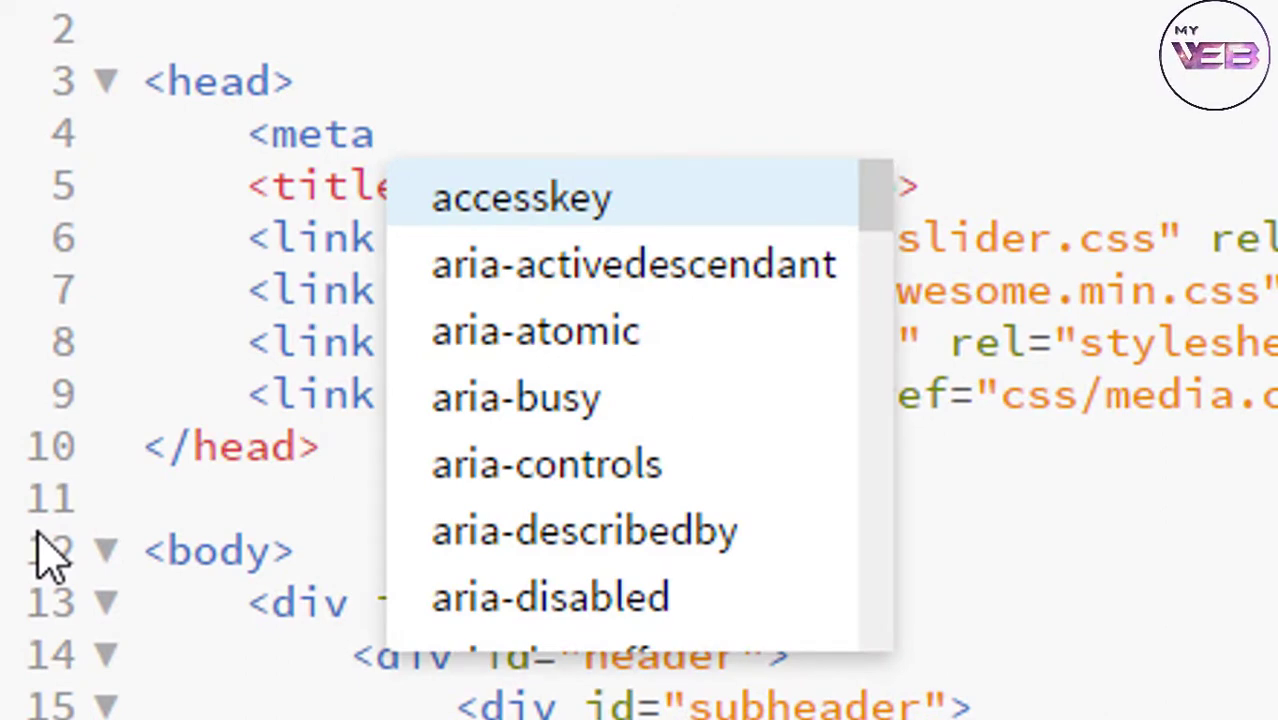
text(name=")
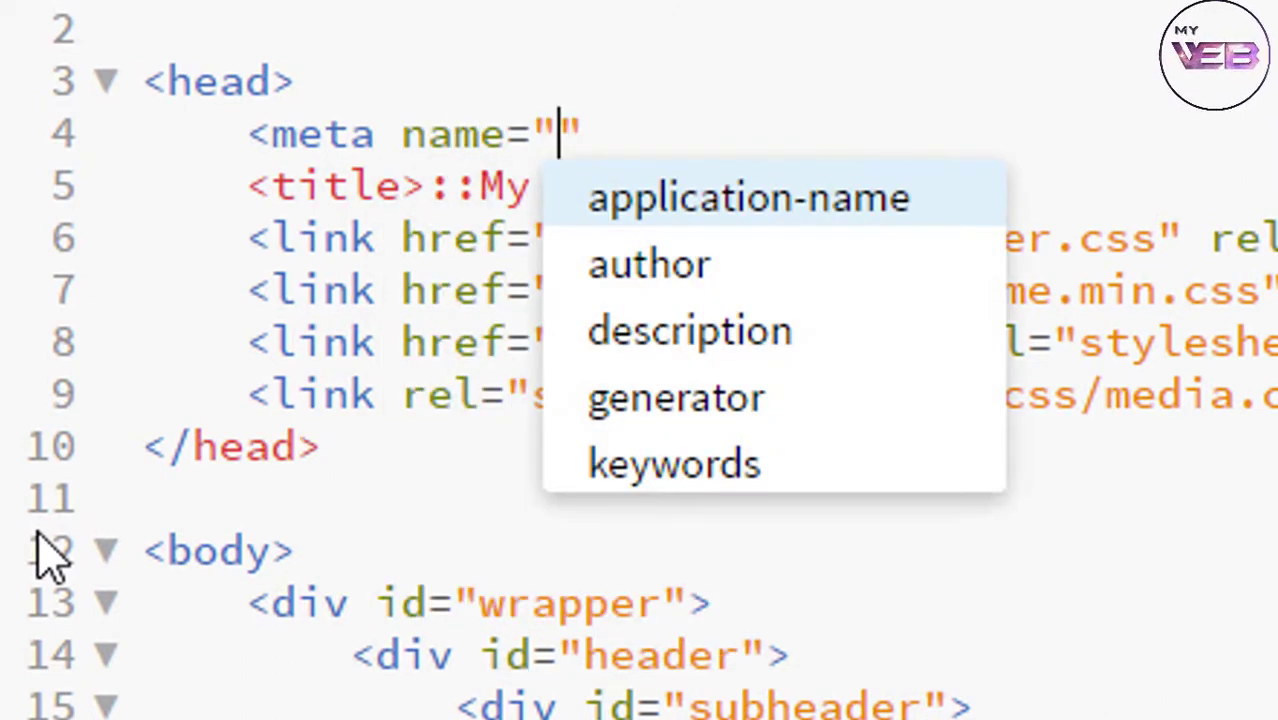
text(viewport)
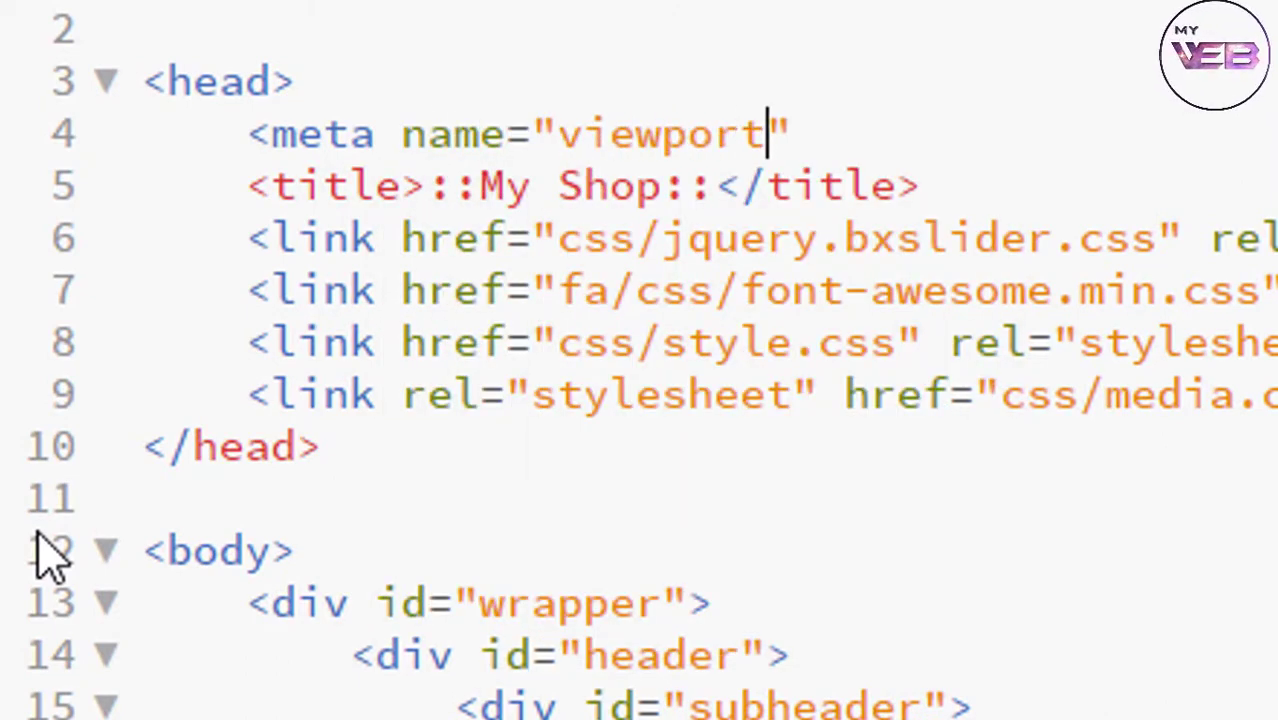
key(space)
text( content="wid)
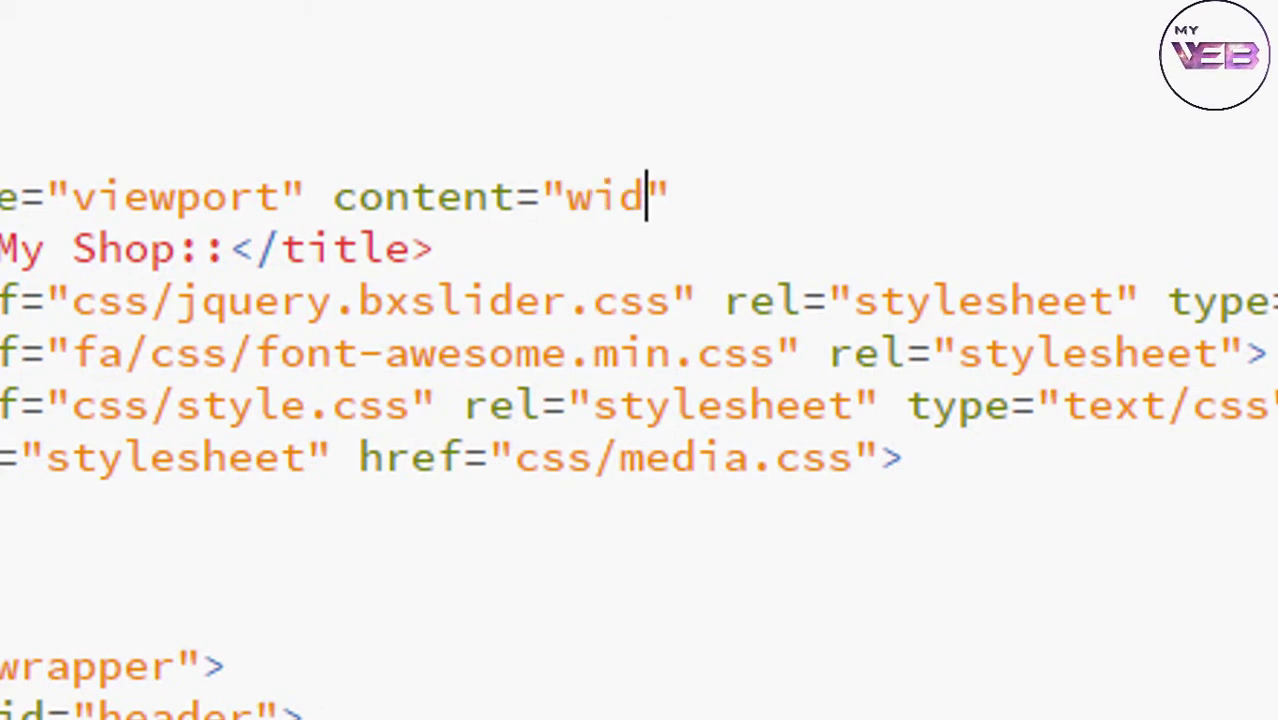
text(th=")
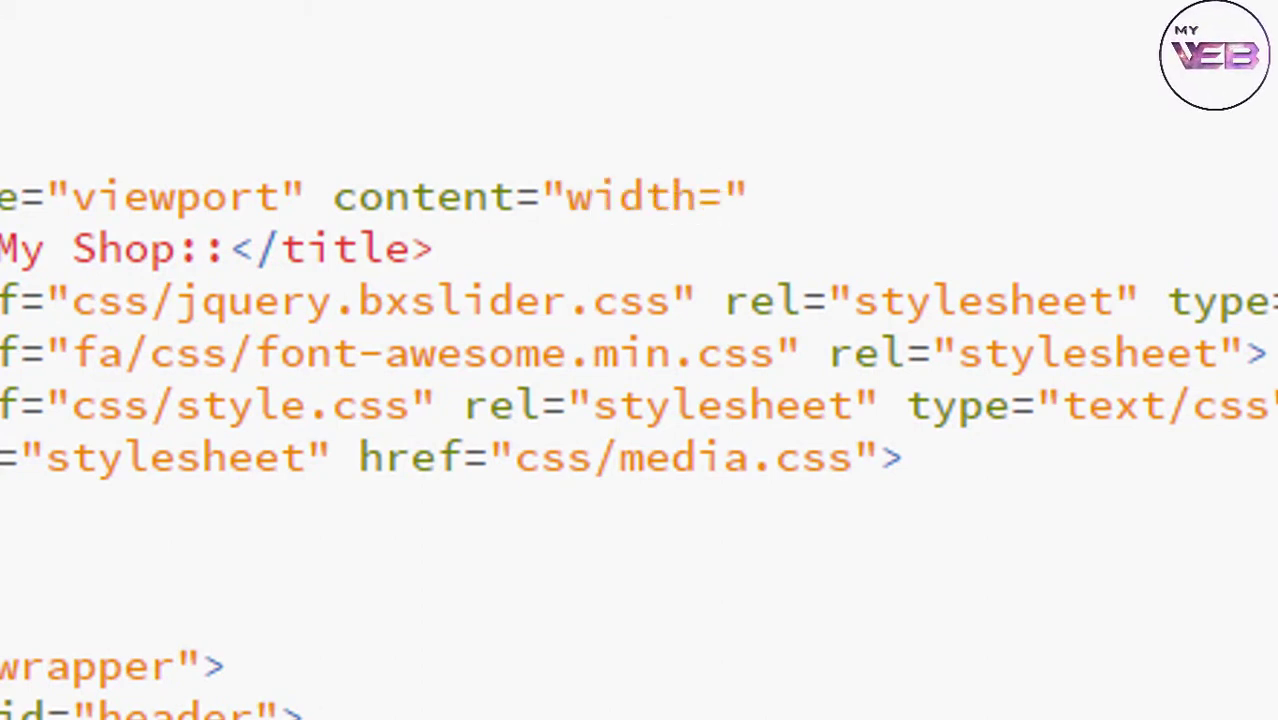
text(devic)
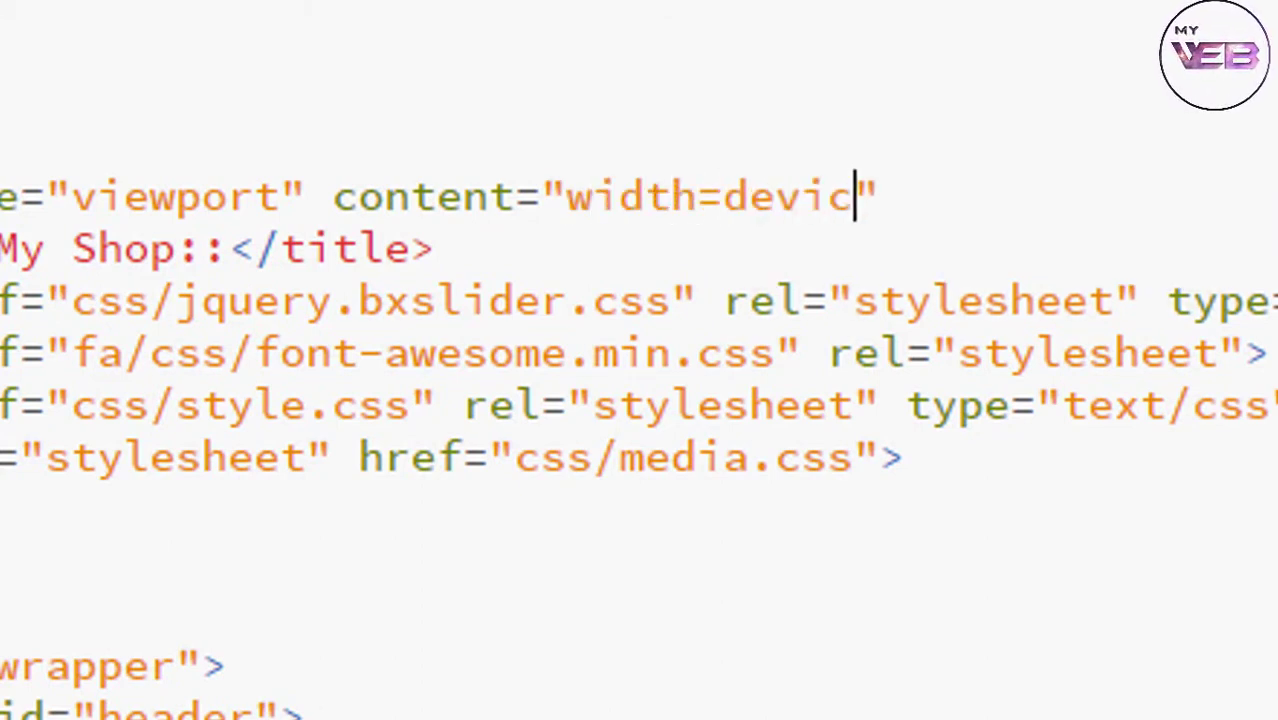
text(e-width)
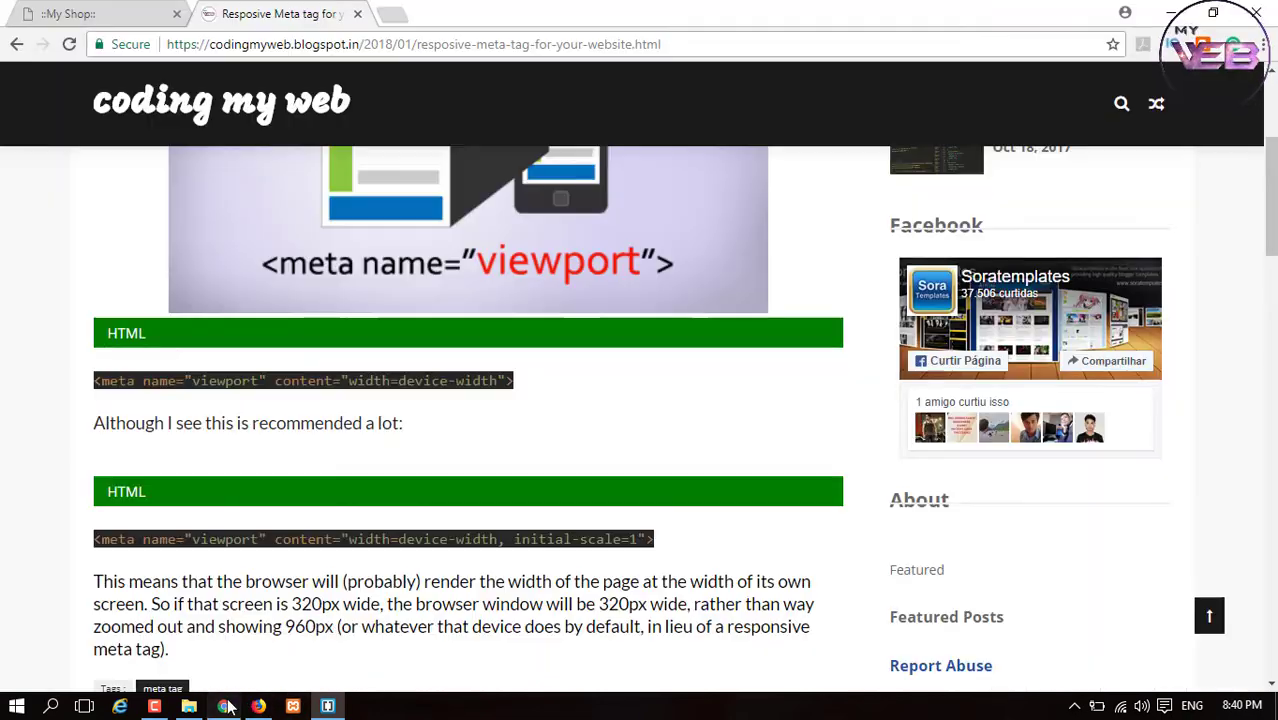
click(90, 12)
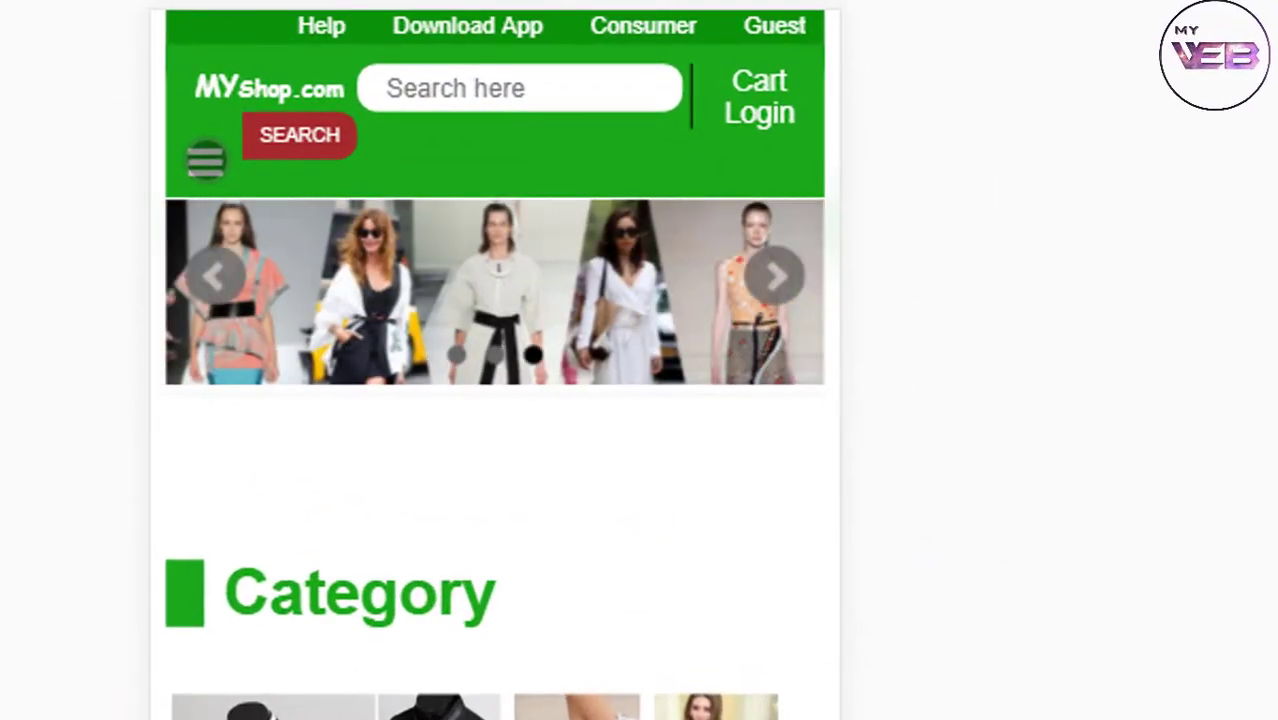
click(208, 160)
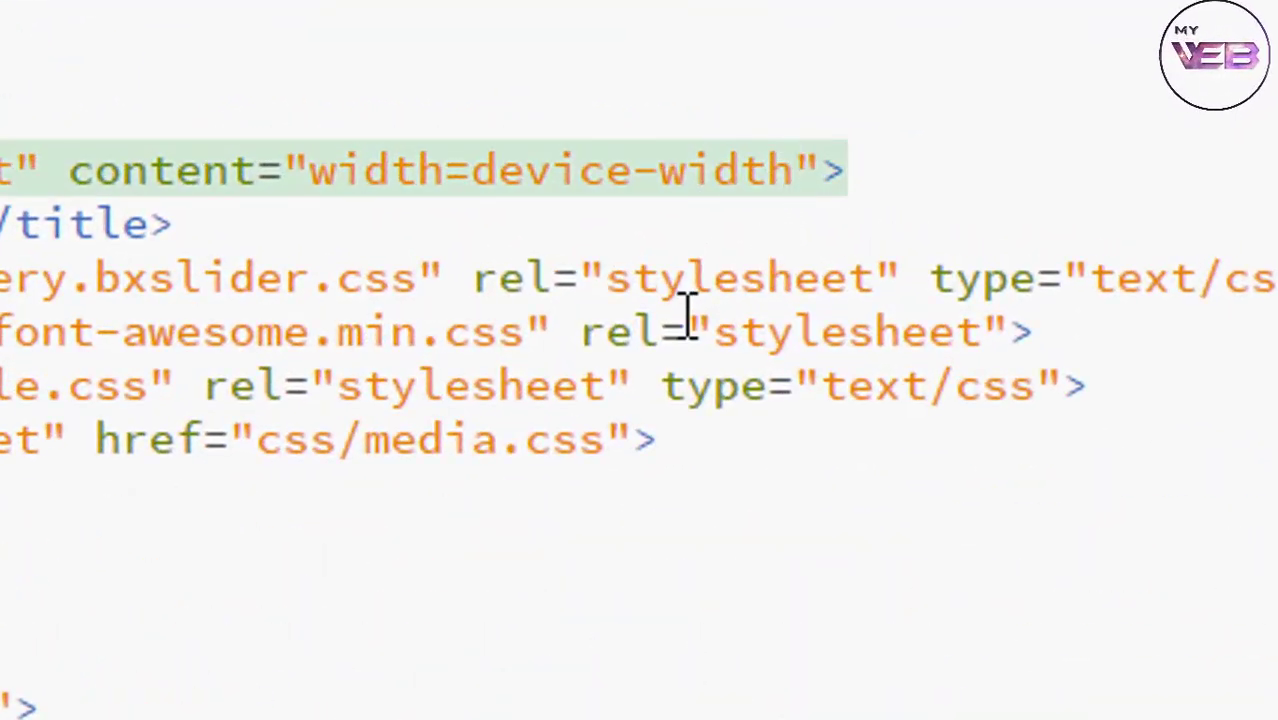
Extend the viewport content to read width=device-width, initial-scale=1.
text(,)
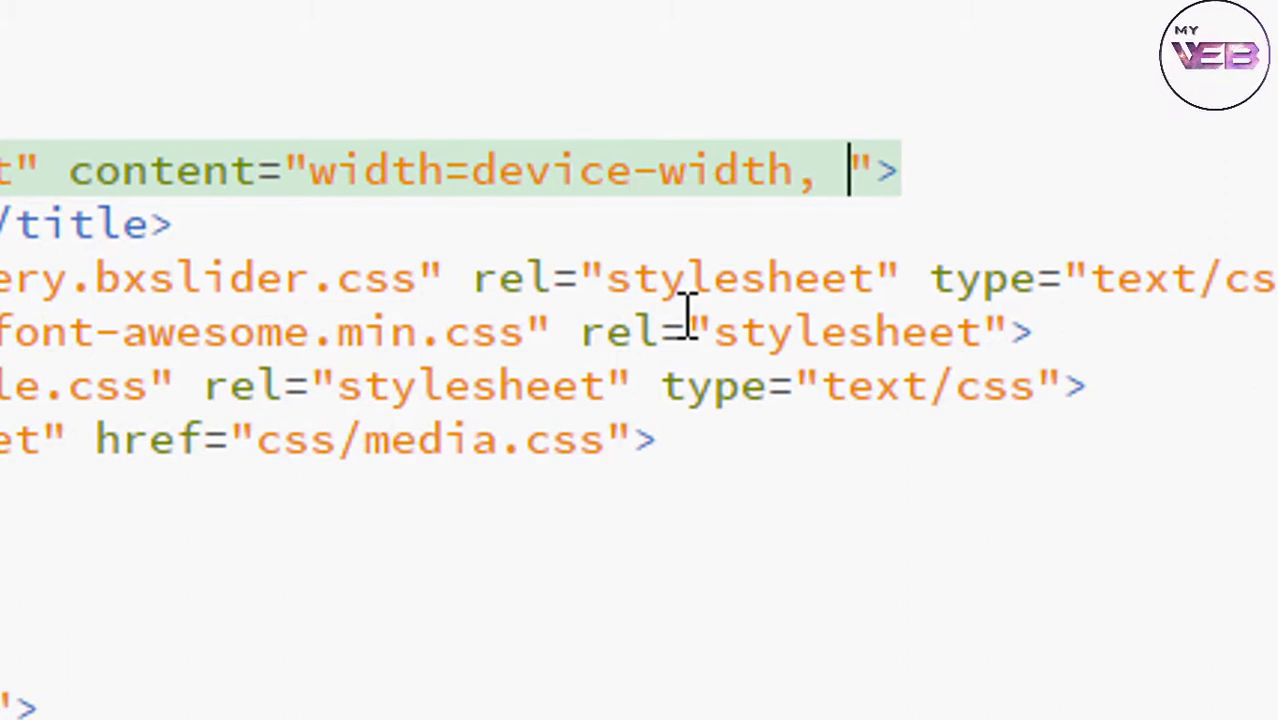
text(initia">)
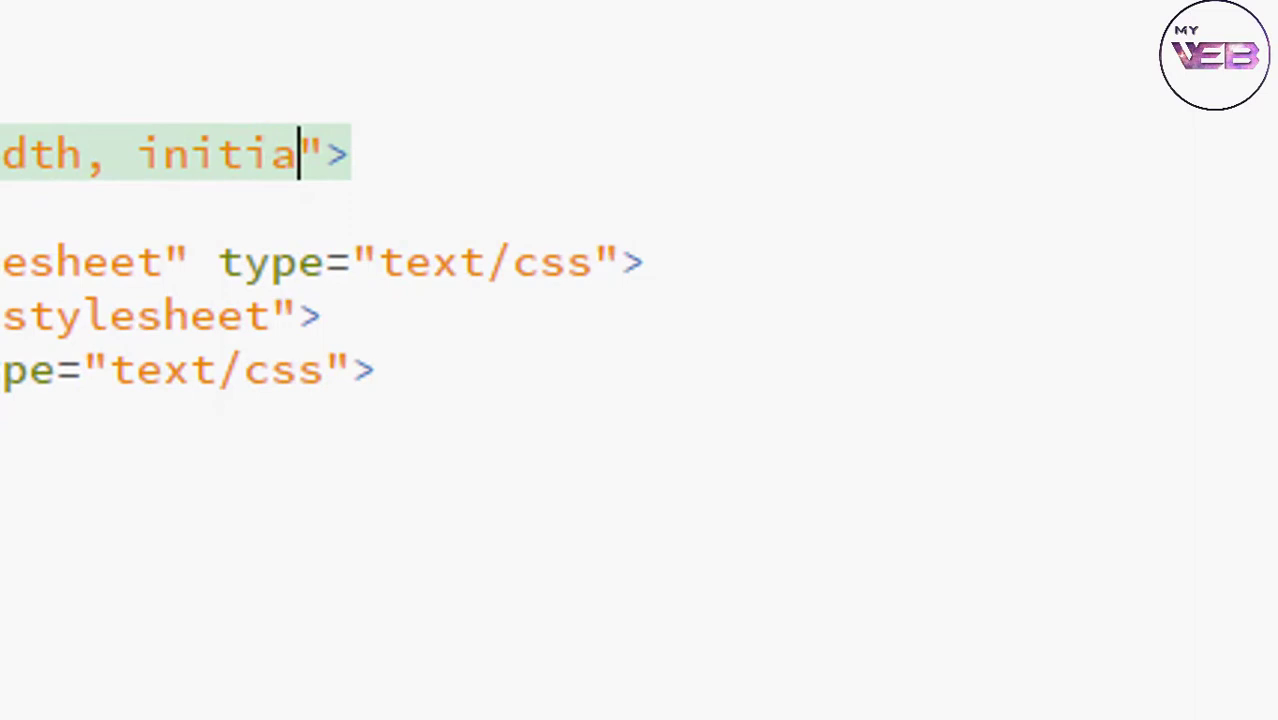
text(-scale=)
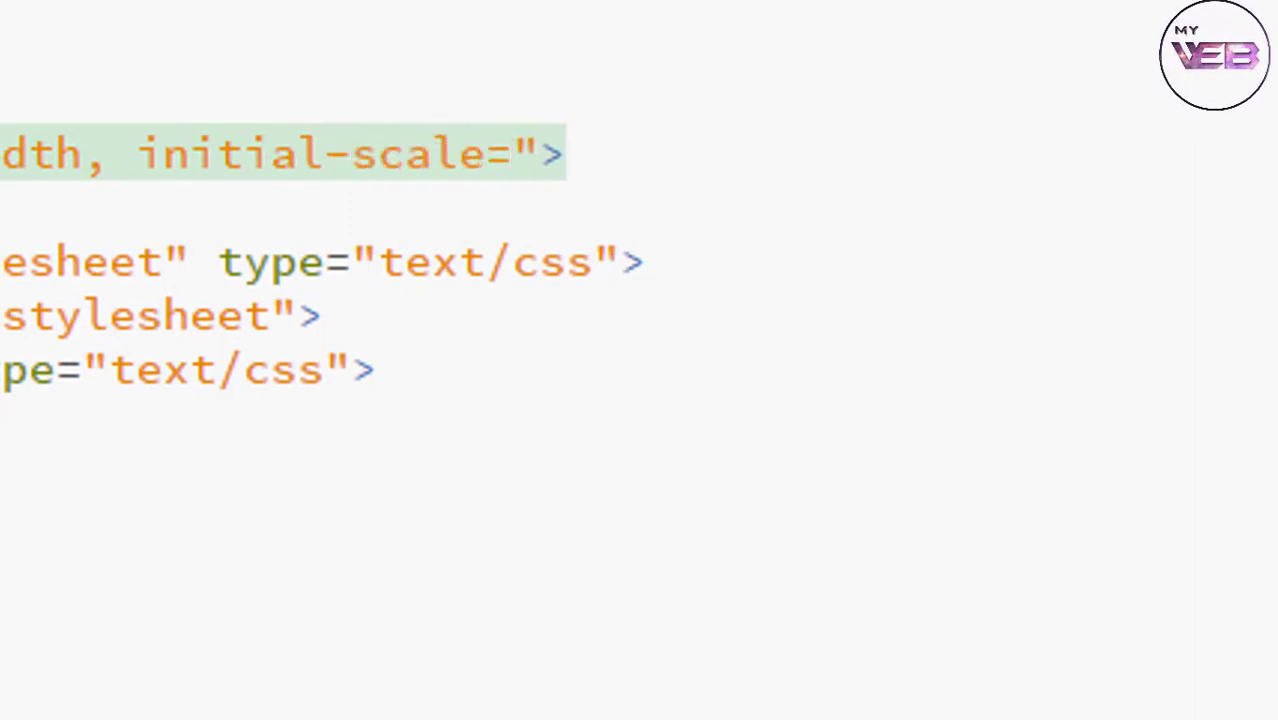
text(1)
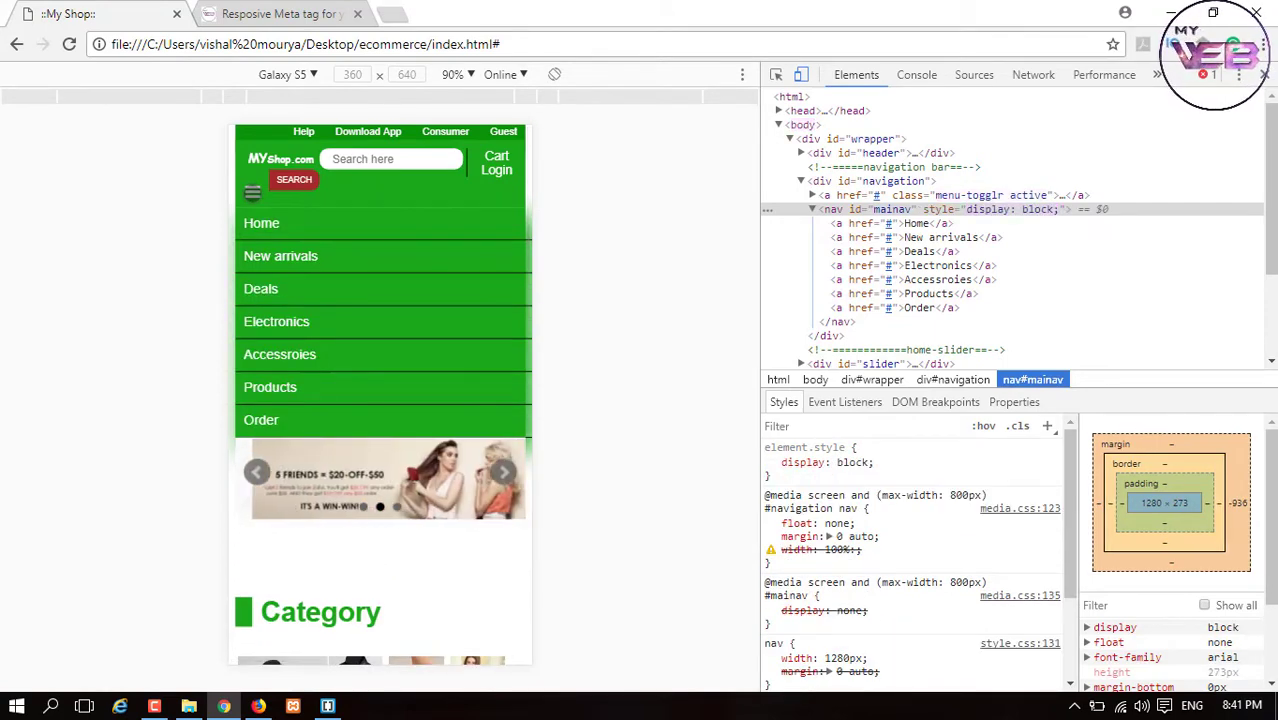
Inspect the search button in DevTools and edit its .search-btn margin-left to -60.1px.
click(252, 192)
text(-60)
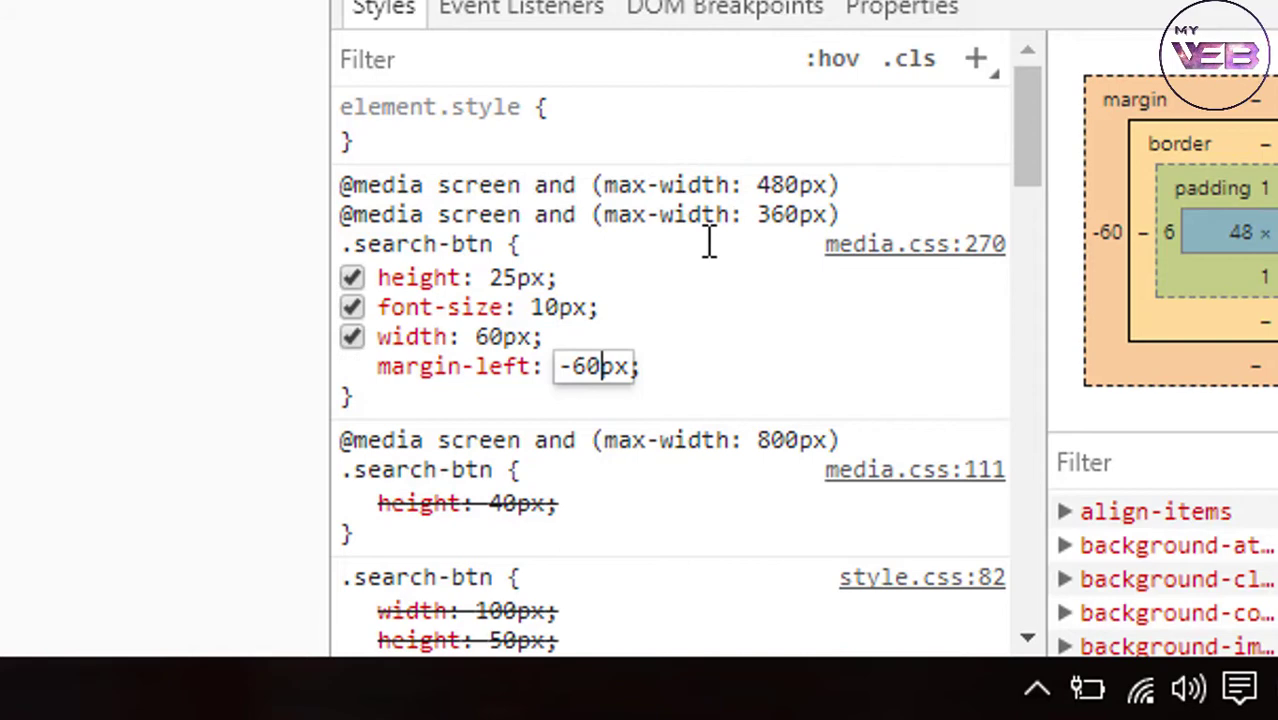
text(.1)
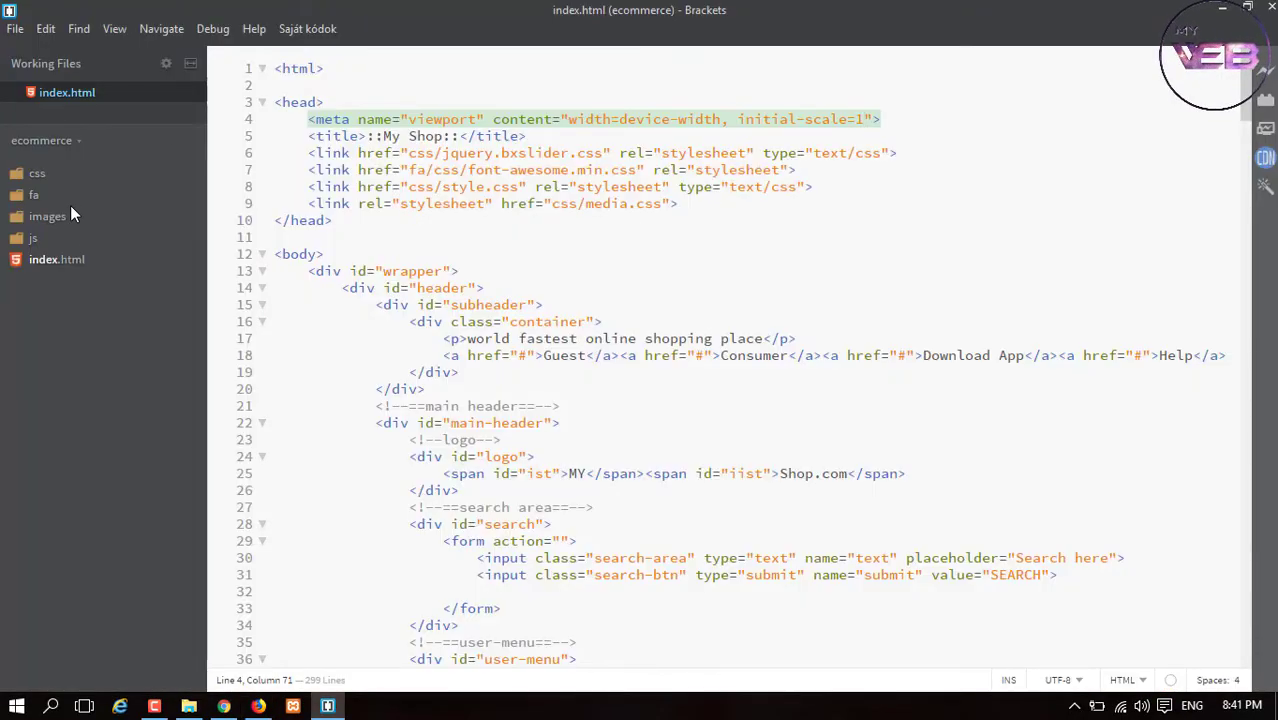
In css/media.css, change the 360px rule's search-button margin-left from -60px to -60.1px.
click(36, 172)
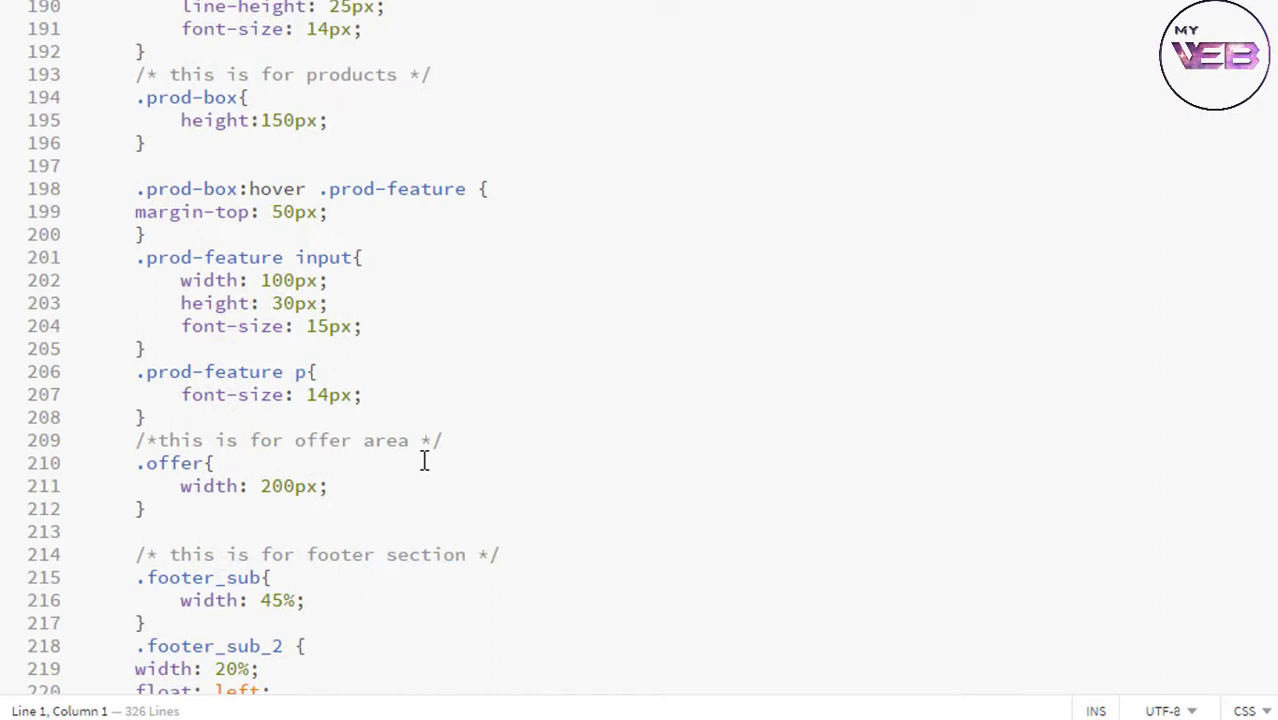
scroll(down, 3)
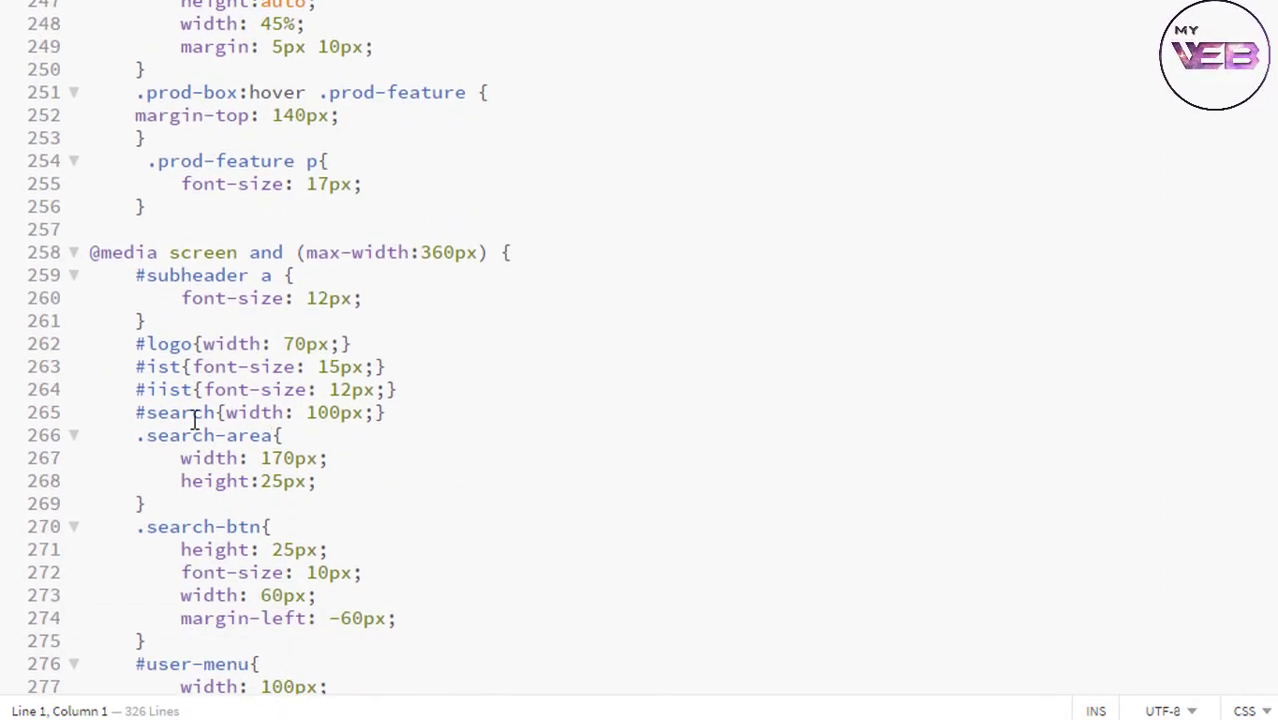
scroll(down, 3)
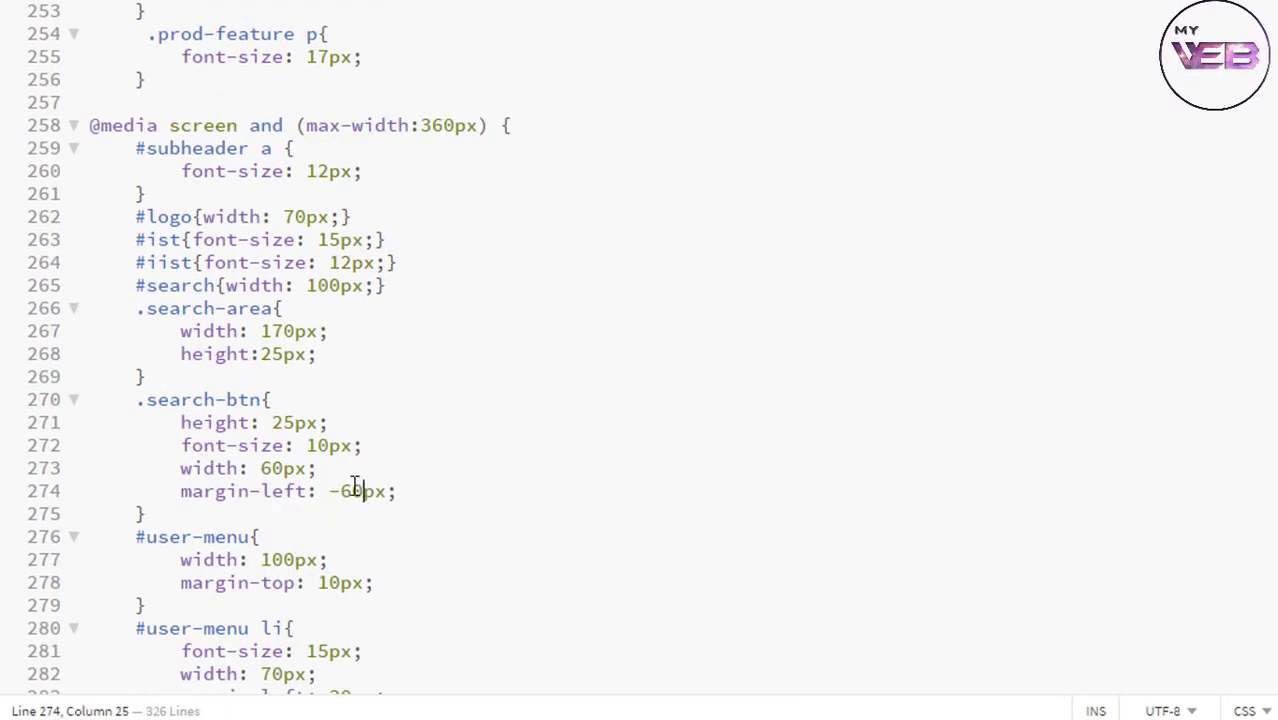
text(.1)
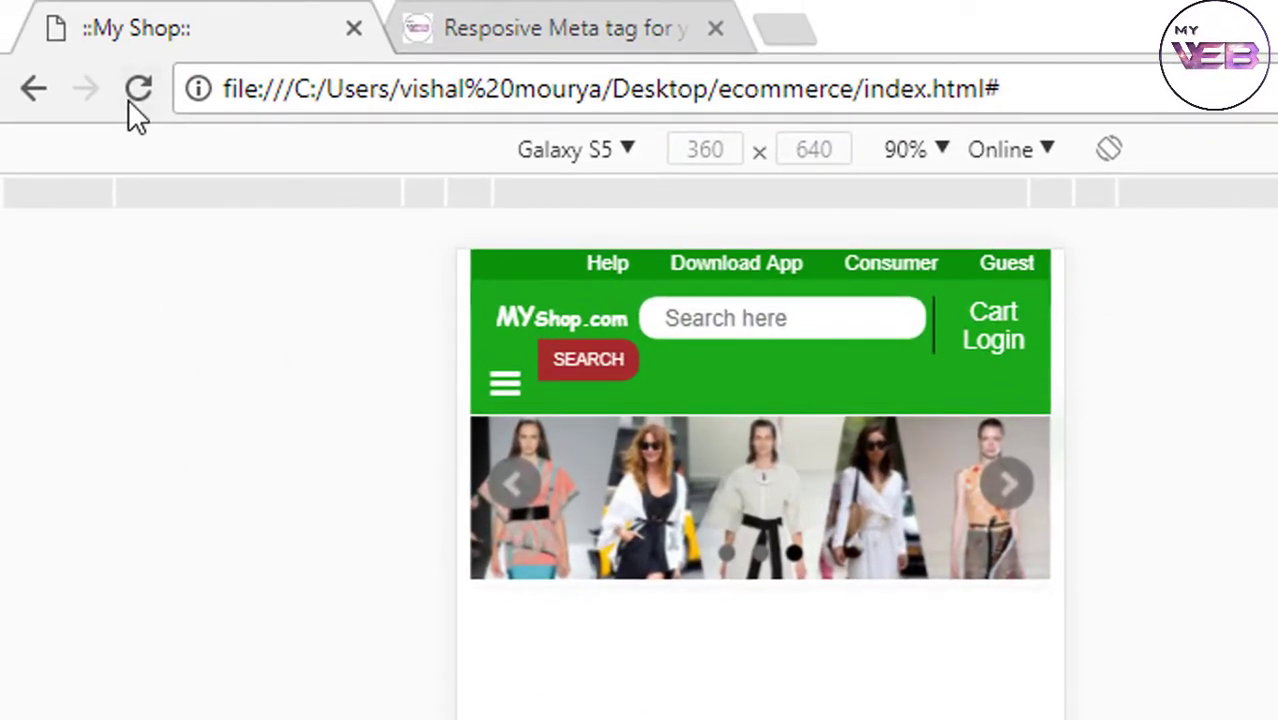
Reload MyShop to confirm the search button sits beside its box, then scroll the desktop layout.
click(138, 88)
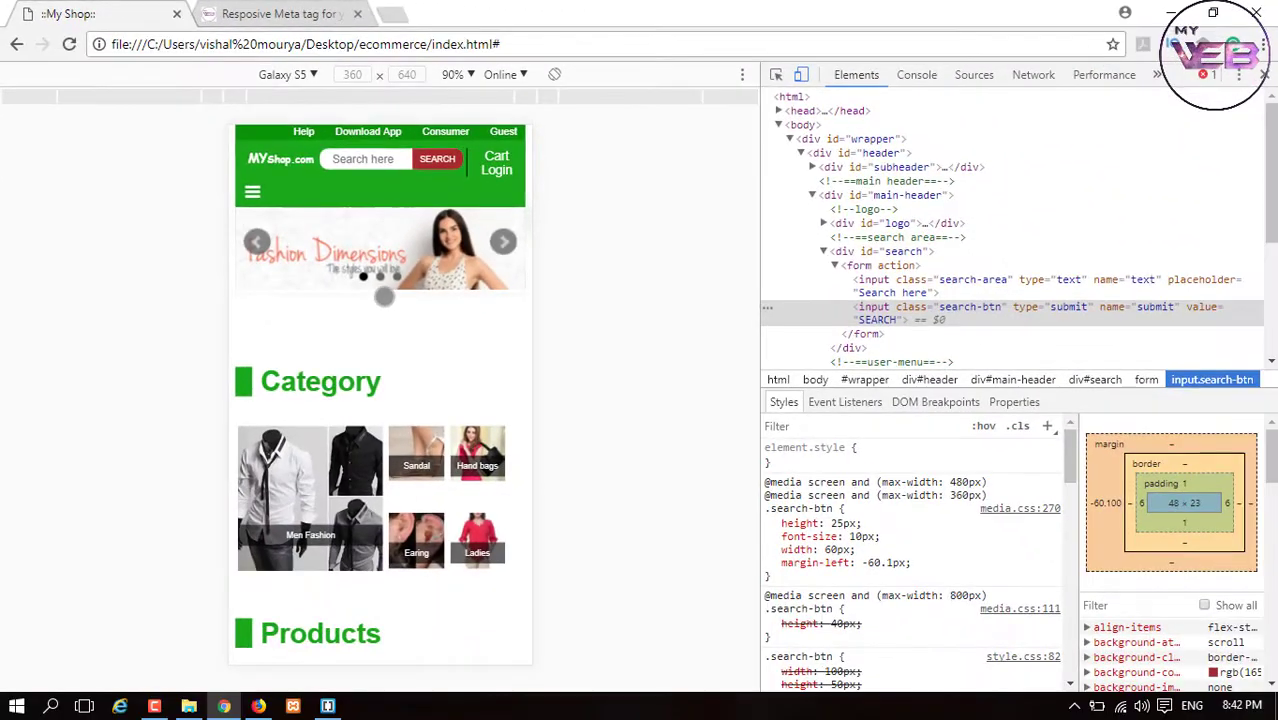
scroll(down, 3)
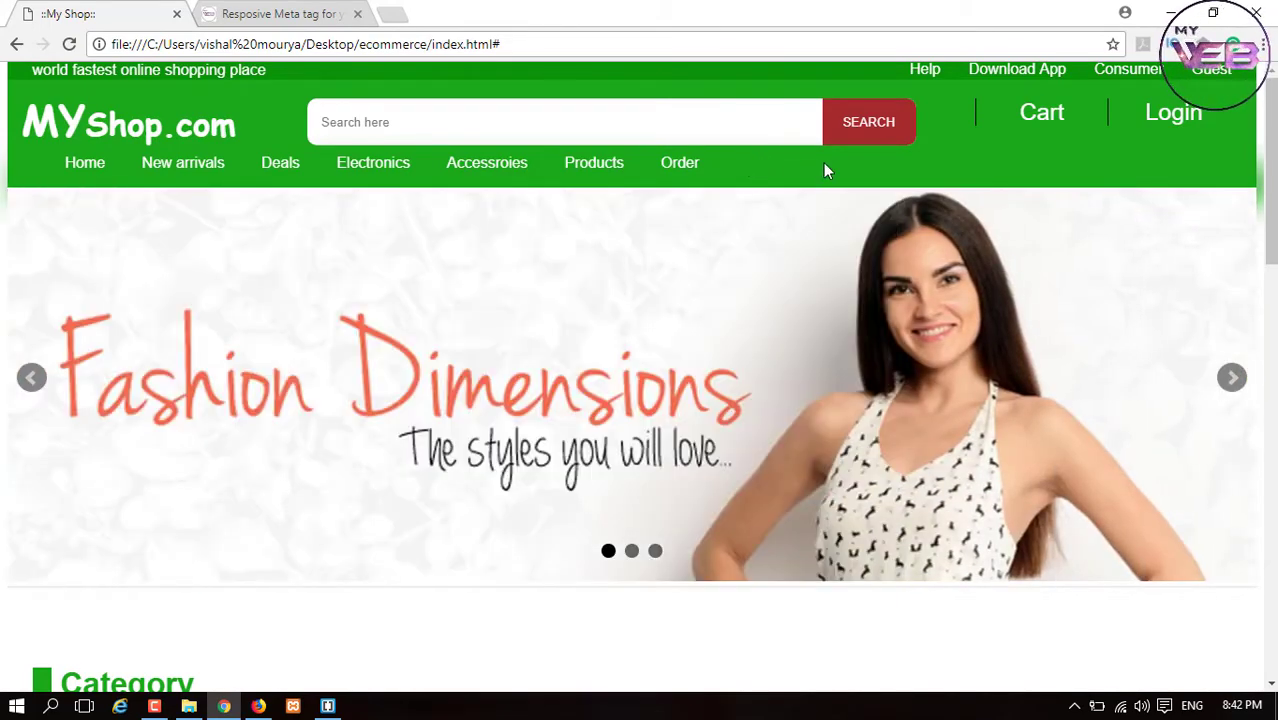
scroll(down, 3)
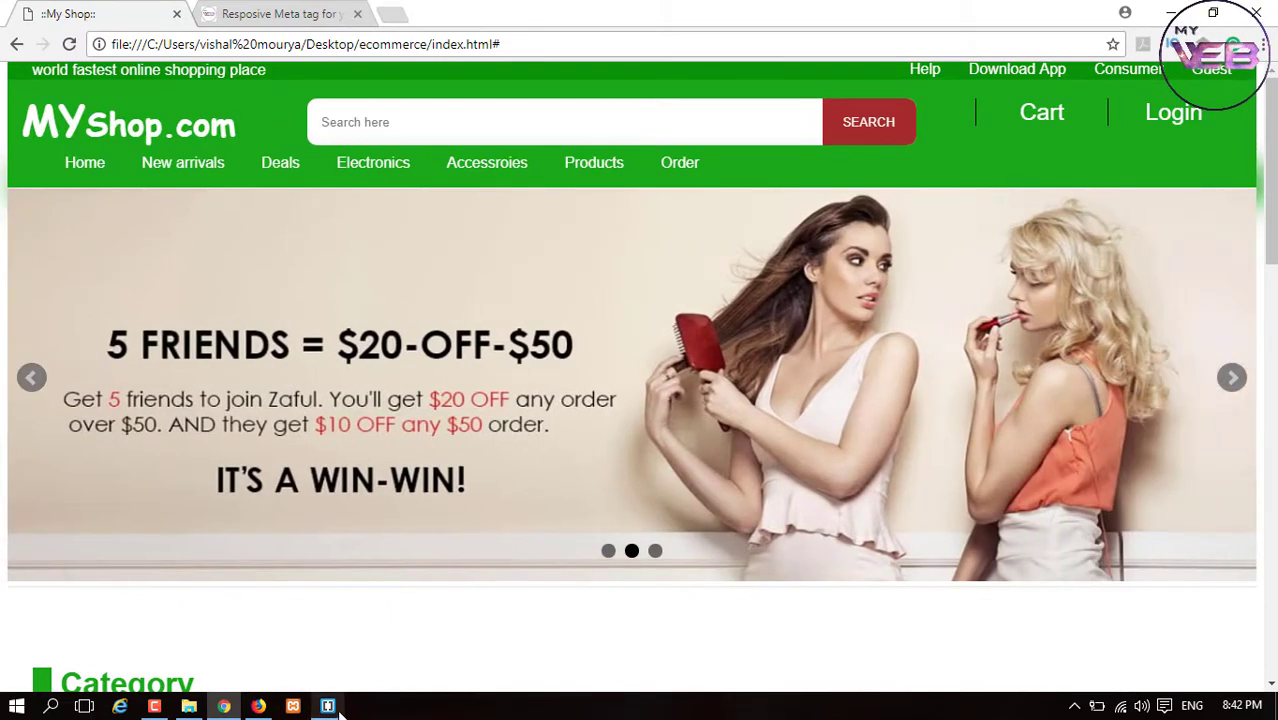
Reopen index.html to review the finished viewport meta tag, then minimize Brackets.
click(326, 706)
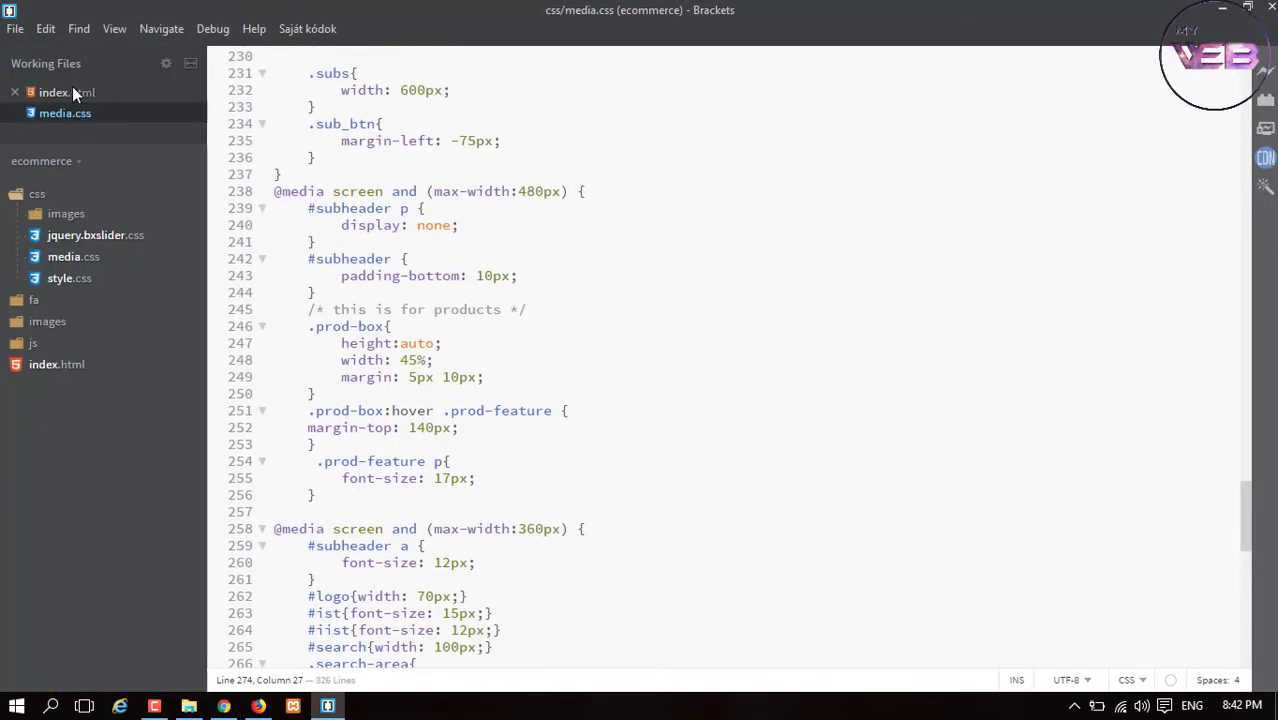
click(68, 92)
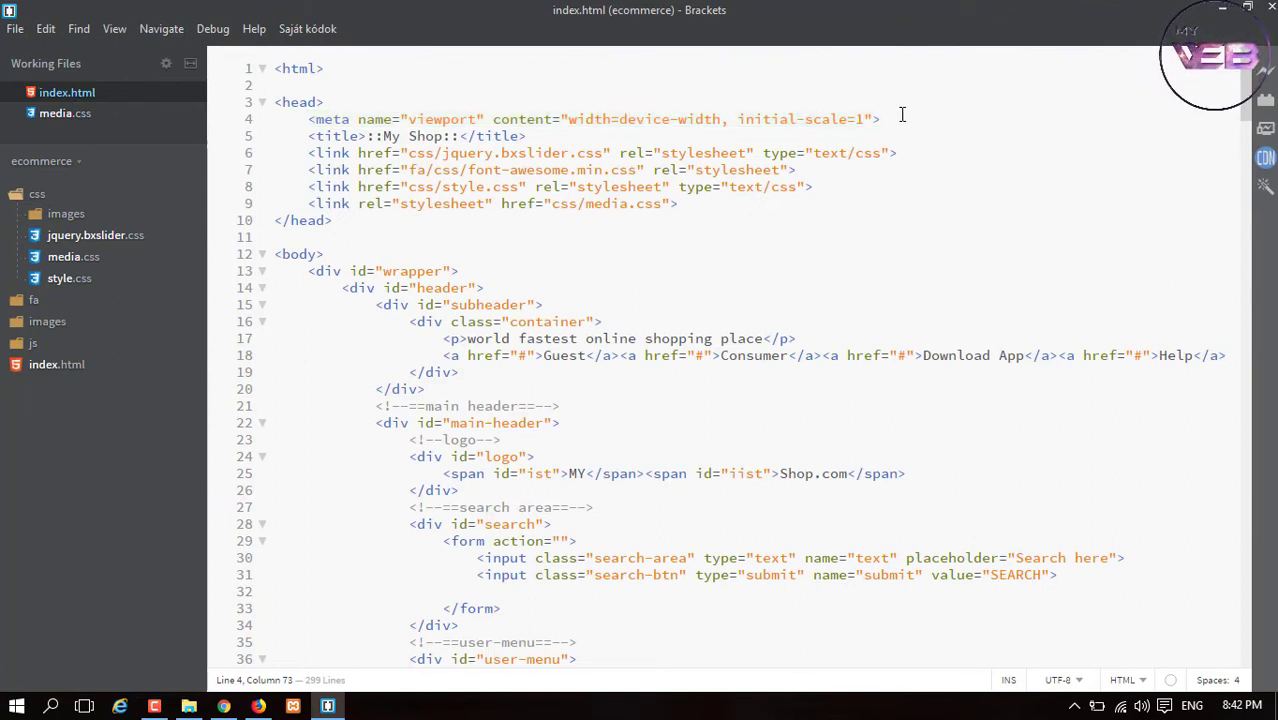
click(880, 120)
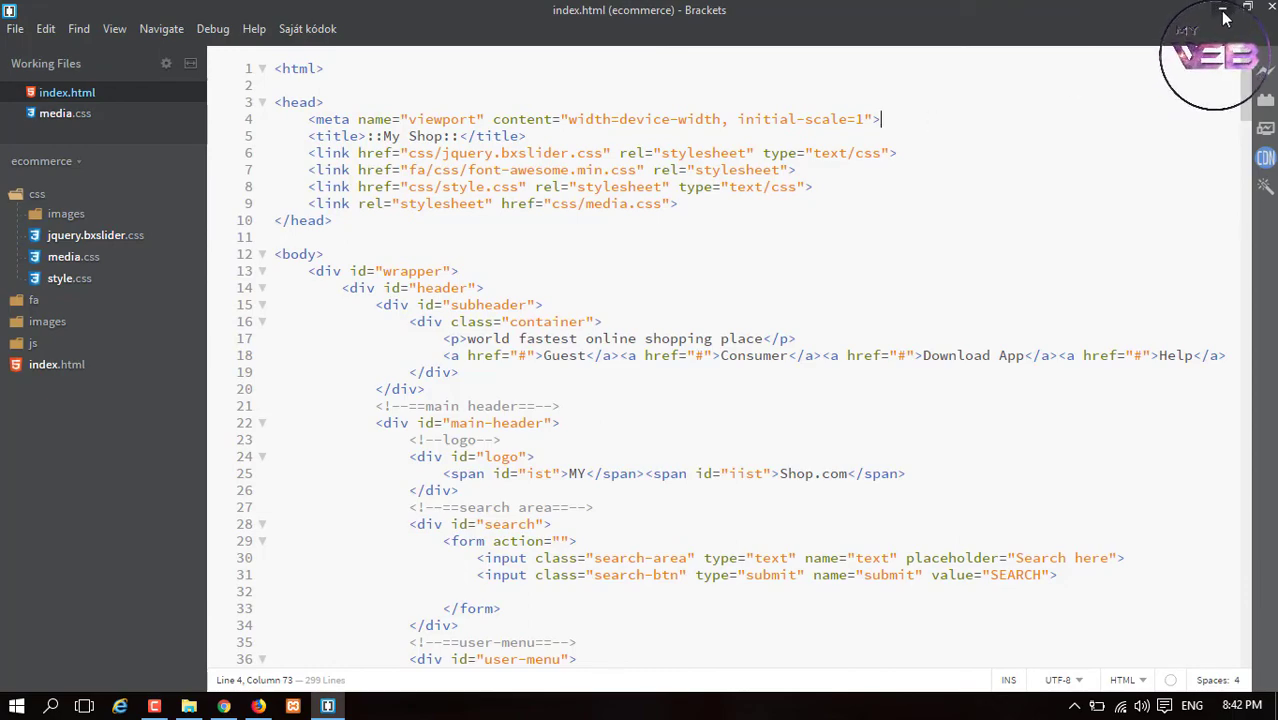
click(1224, 10)
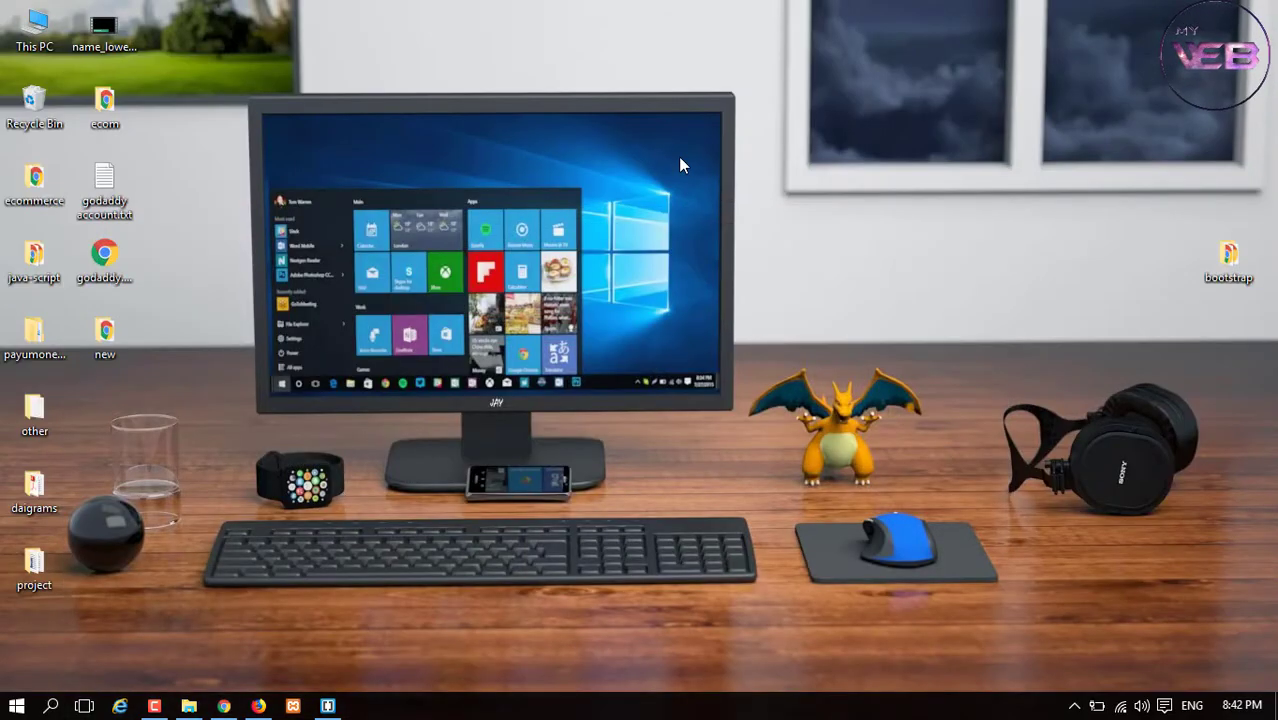